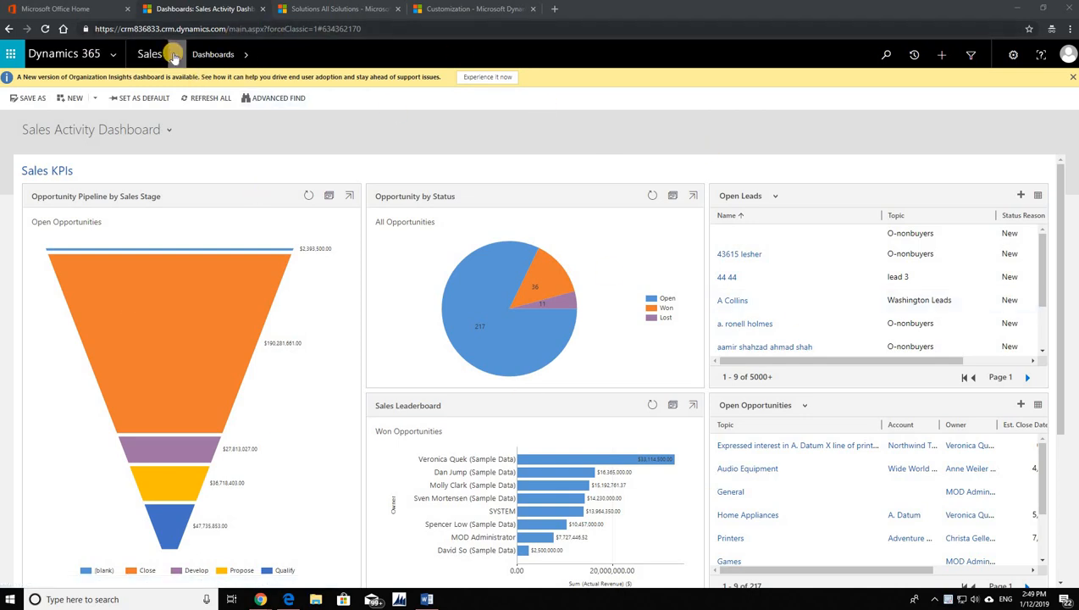
Navigate from the sales dashboard to Settings and the All Solutions list
{"action": "left_click", "coordinate": [173, 55]}
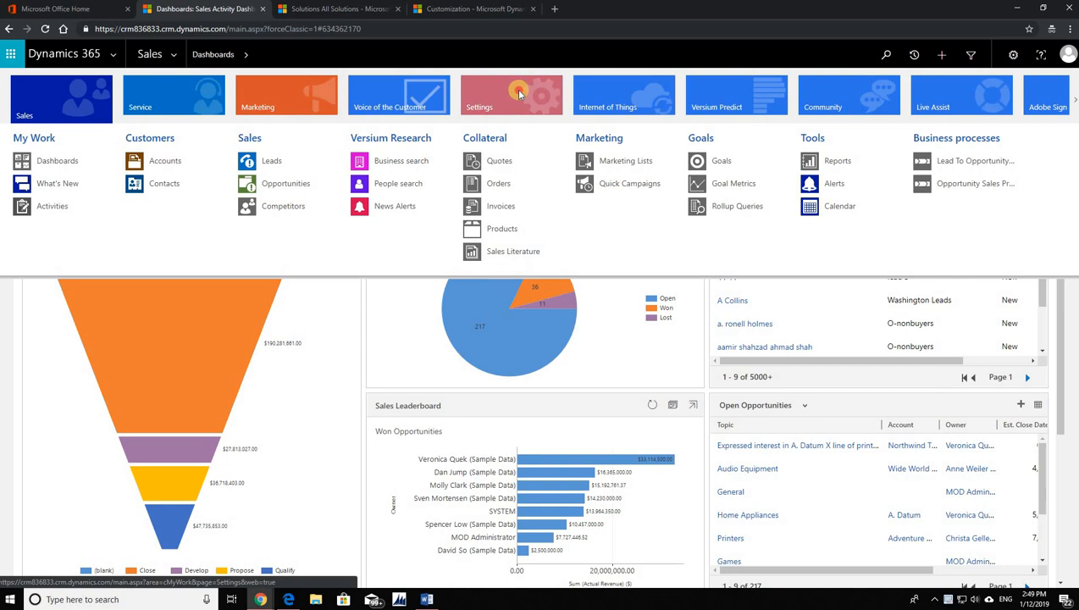
{"action": "left_click", "coordinate": [512, 95]}
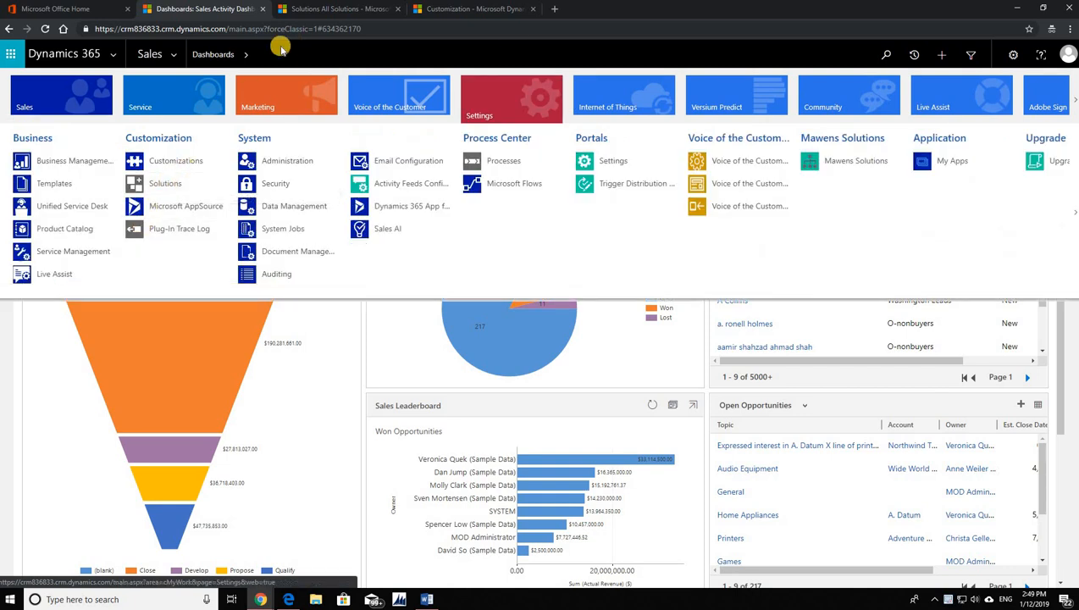
{"action": "left_click", "coordinate": [339, 9]}
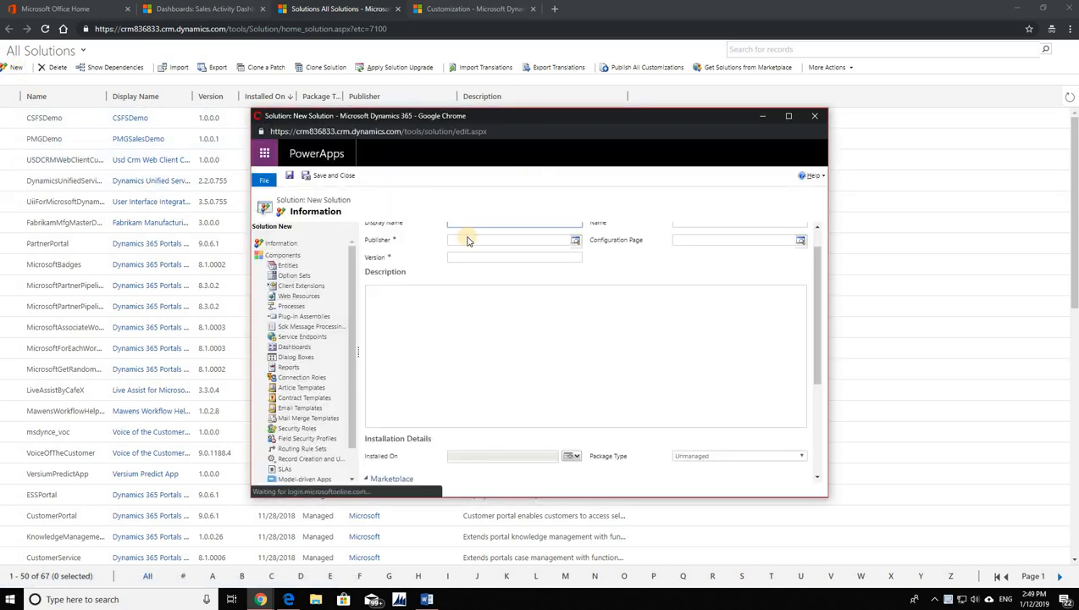
Enter AddAllAssetsAccount as the new solution's display name
{"action": "type", "text": "A"}
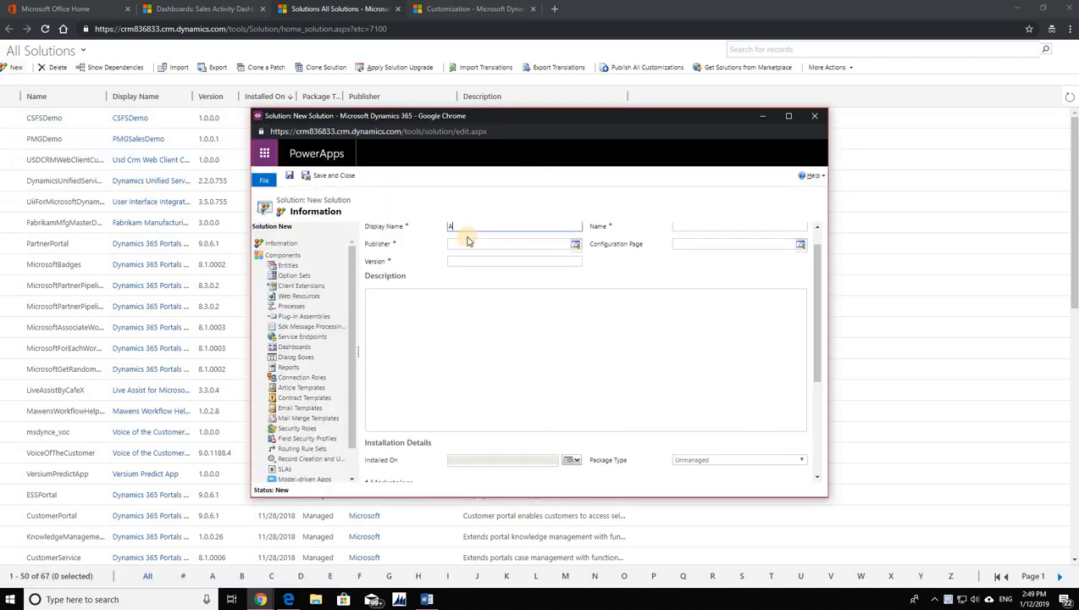
{"action": "type", "text": "ddAll"}
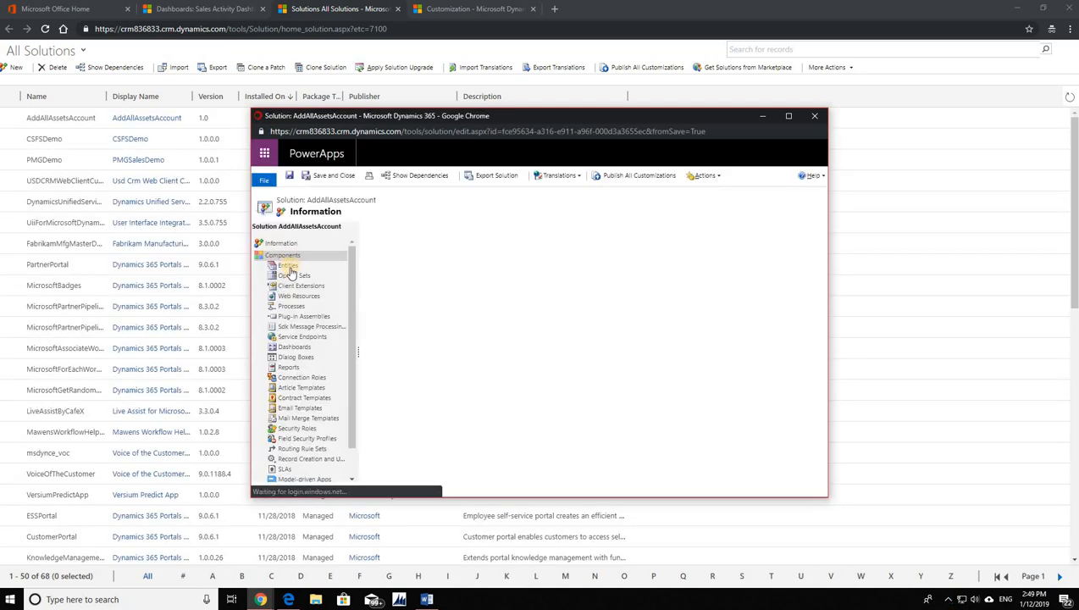
Add the existing Account entity to the solution's Entities, reaching the asset selection
{"action": "left_click", "coordinate": [288, 264]}
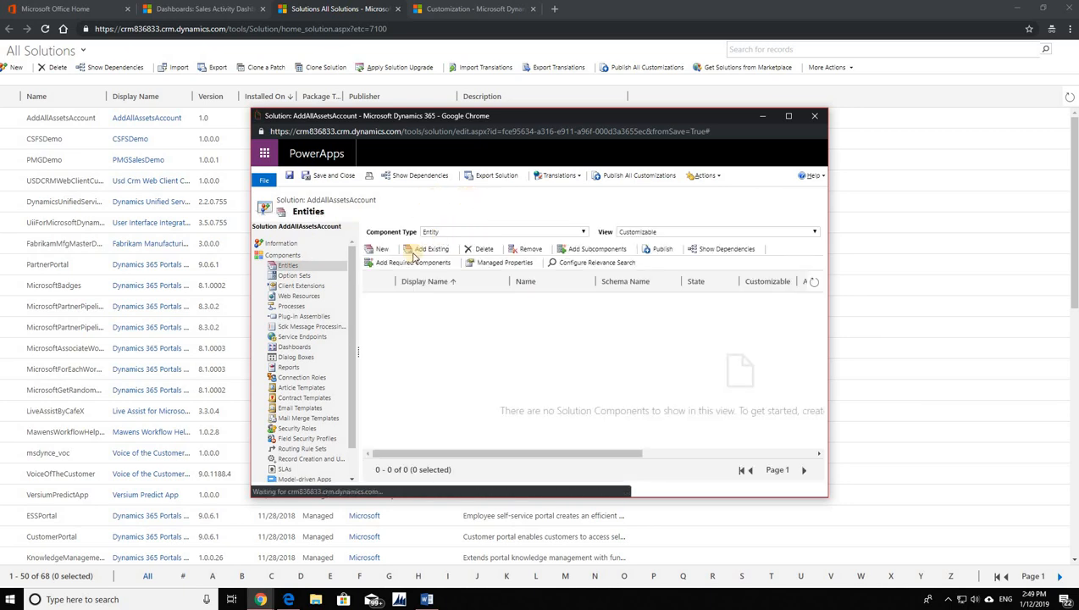
{"action": "left_click", "coordinate": [427, 247]}
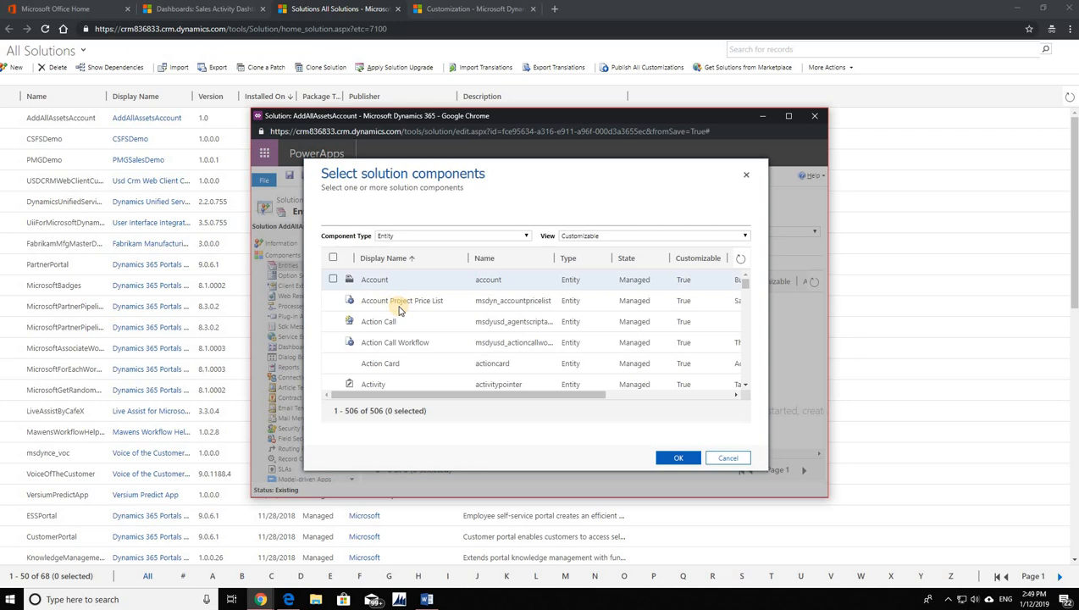
{"action": "left_click", "coordinate": [332, 278]}
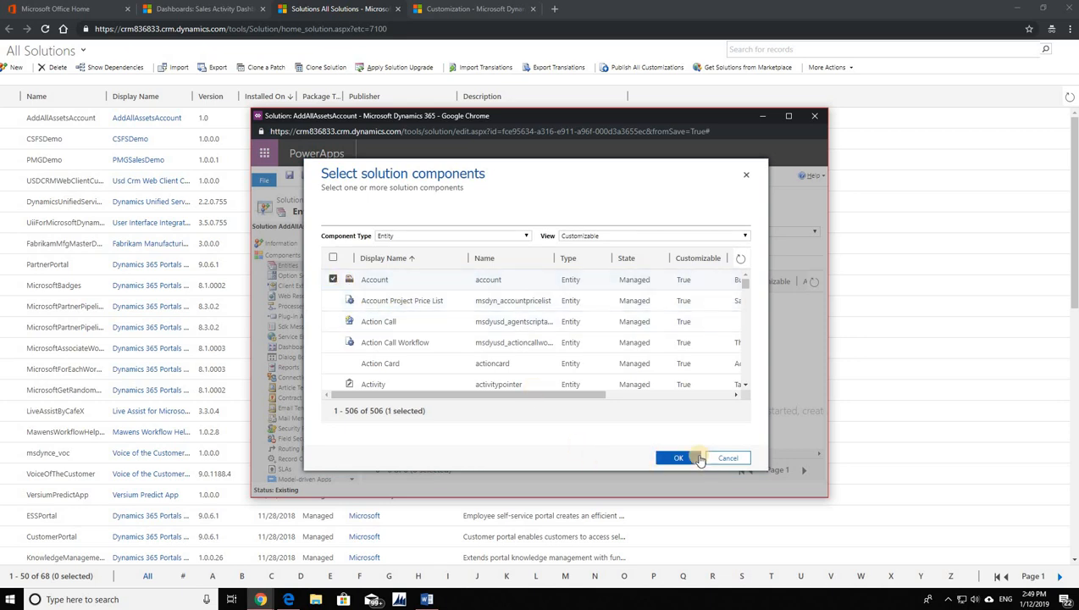
{"action": "left_click", "coordinate": [678, 457]}
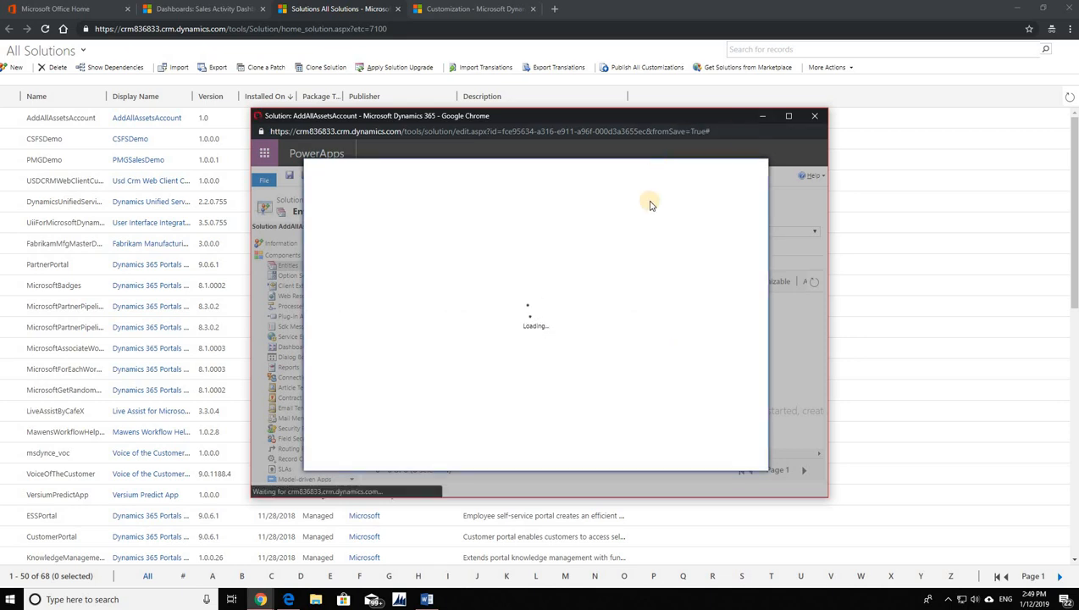
{"action": "mouse_move", "coordinate": [573, 200]}
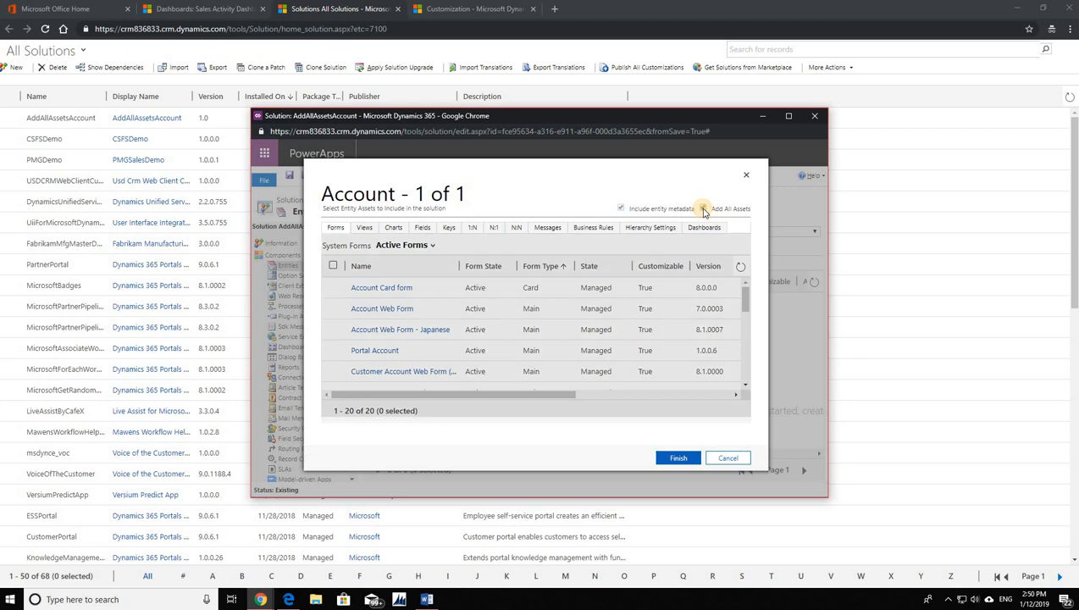
Include all Account assets, review the Views and Fields, and finish to the missing components prompt
{"action": "left_click", "coordinate": [703, 208]}
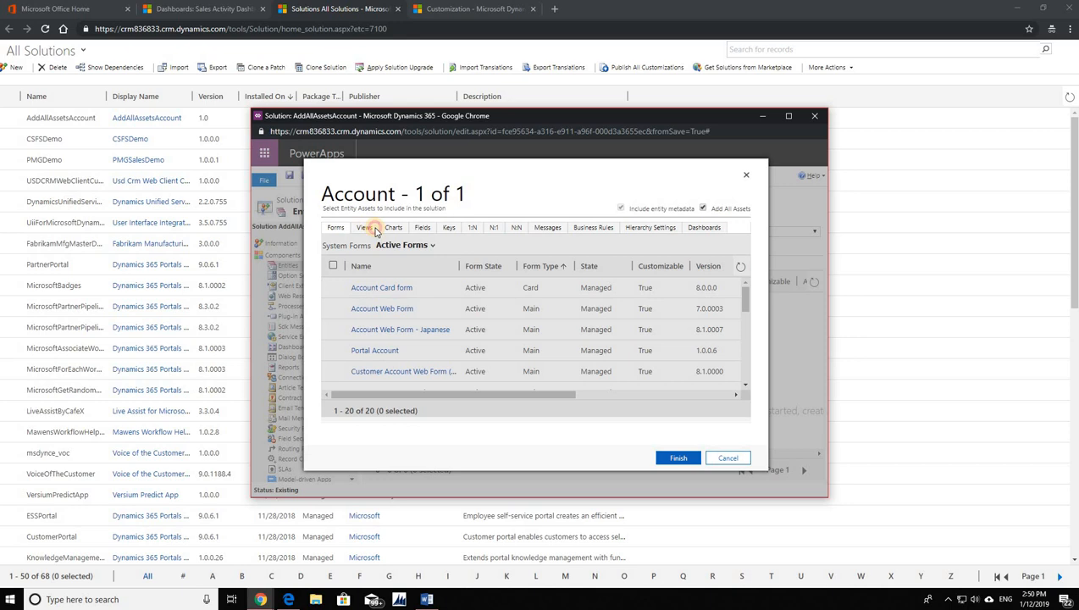
{"action": "left_click", "coordinate": [421, 227]}
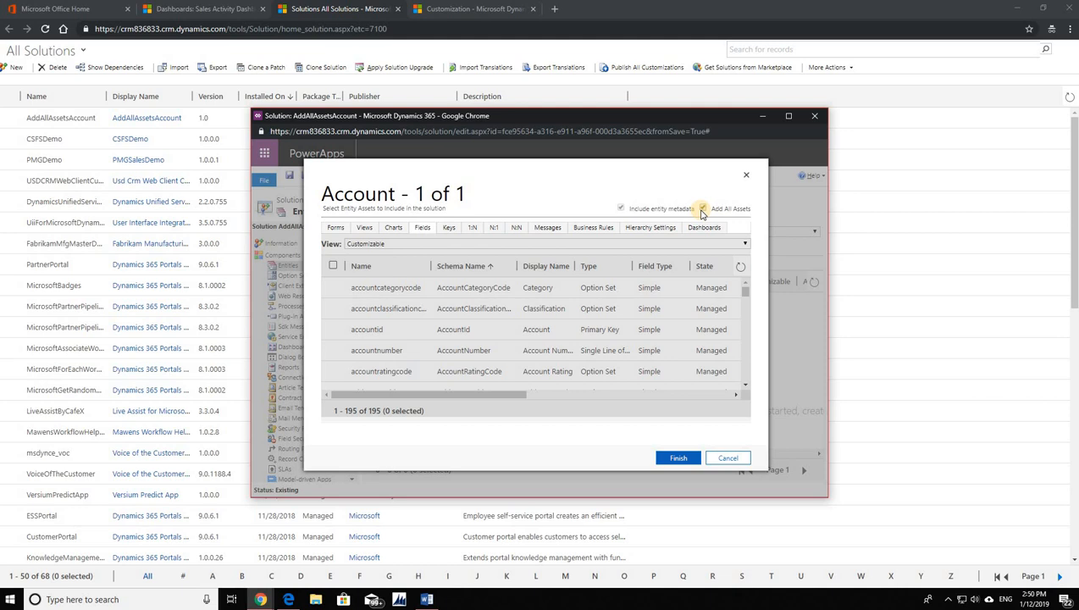
{"action": "left_click", "coordinate": [702, 210]}
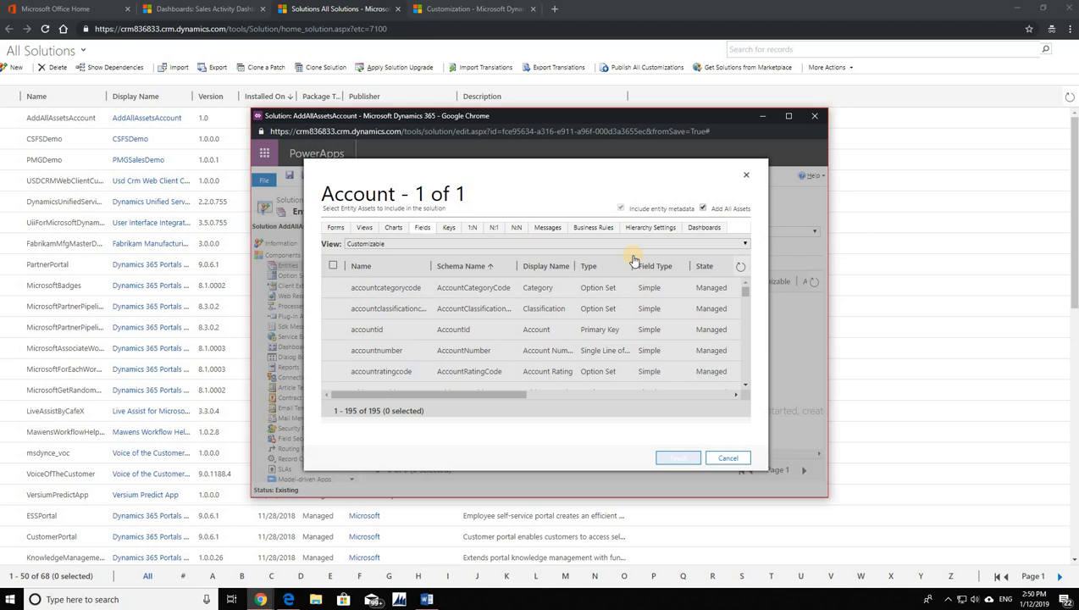
{"action": "left_click", "coordinate": [677, 457]}
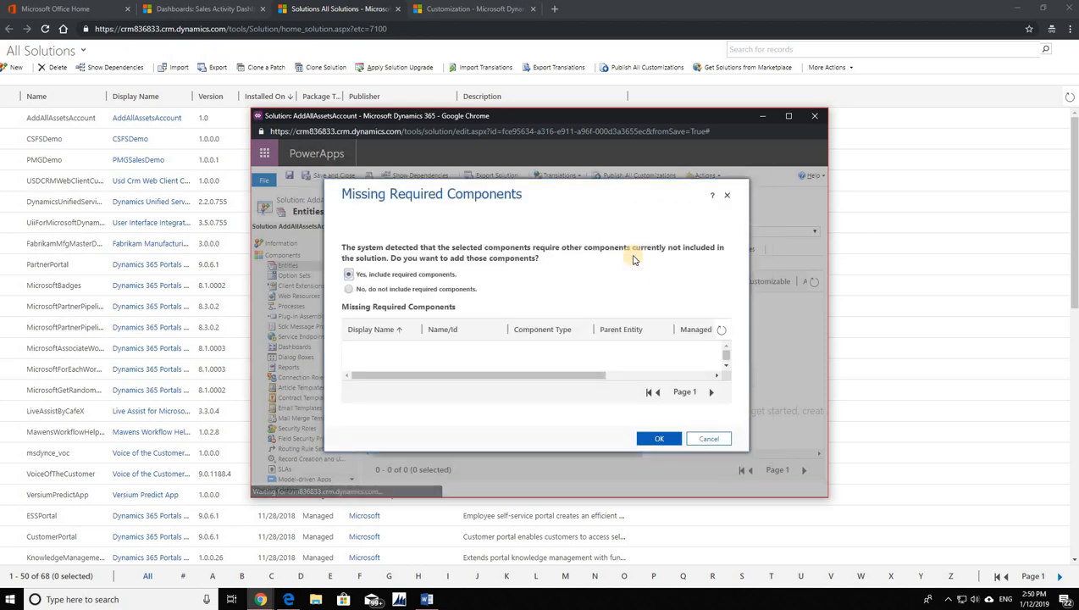
Choose 'No, do not include required components' and confirm adding Account
{"action": "left_click", "coordinate": [349, 288]}
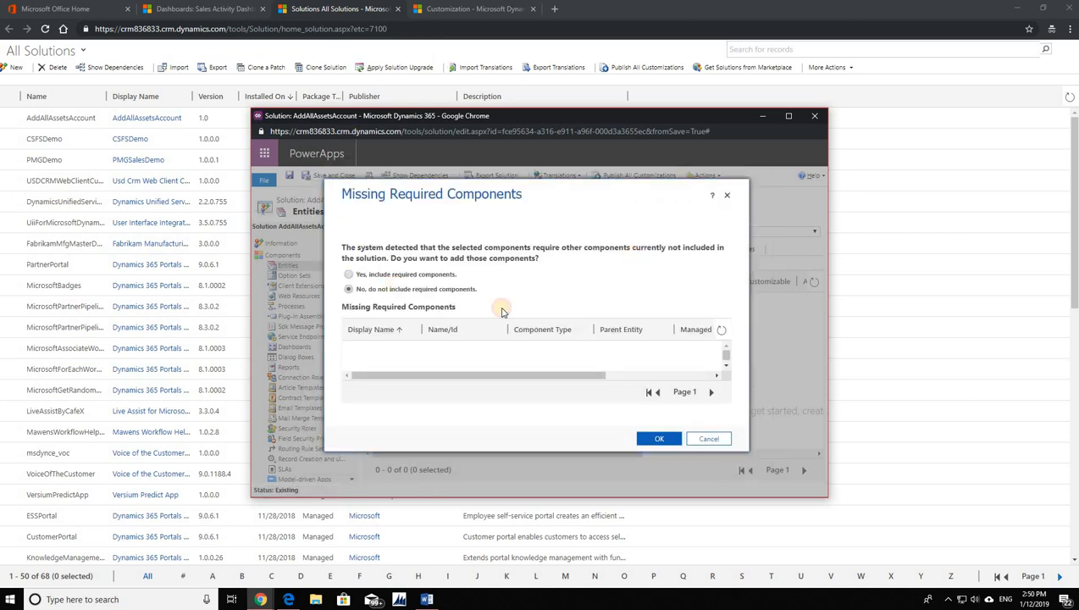
{"action": "left_click", "coordinate": [659, 437]}
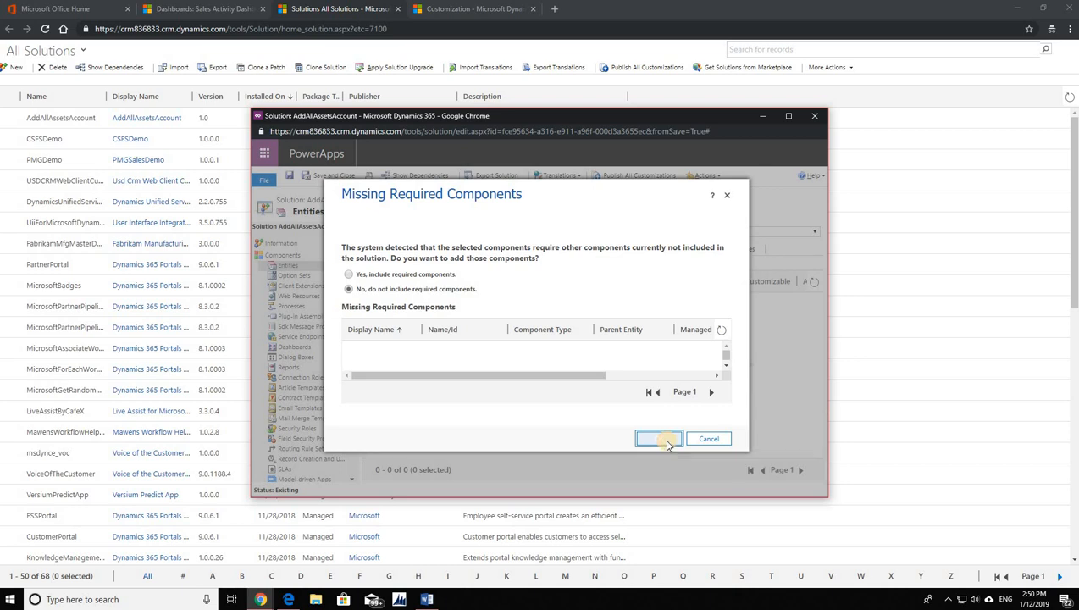
{"action": "left_click", "coordinate": [659, 437]}
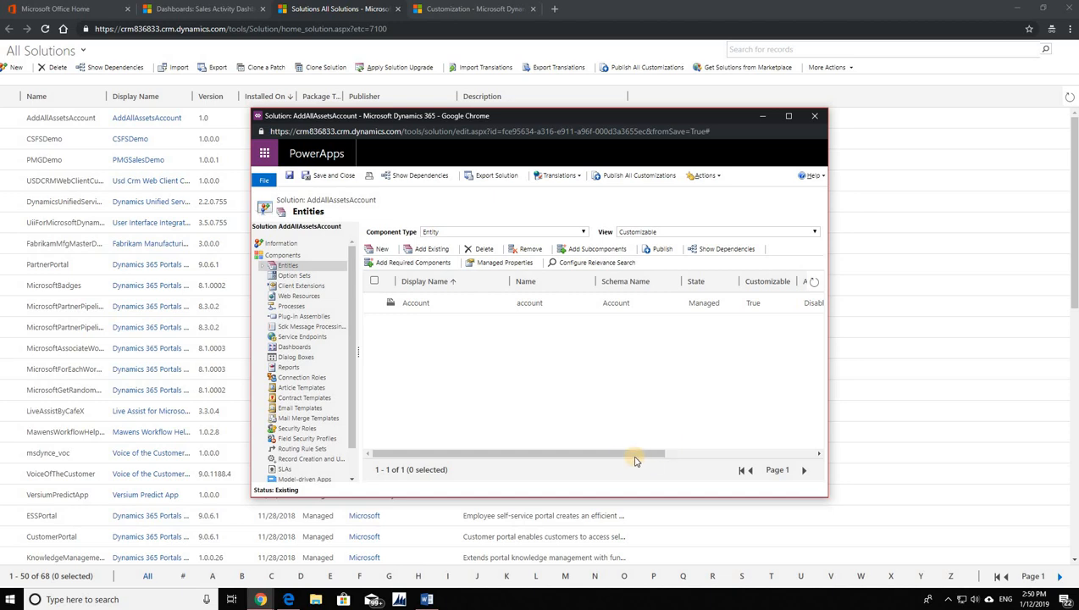
{"action": "mouse_move", "coordinate": [639, 360]}
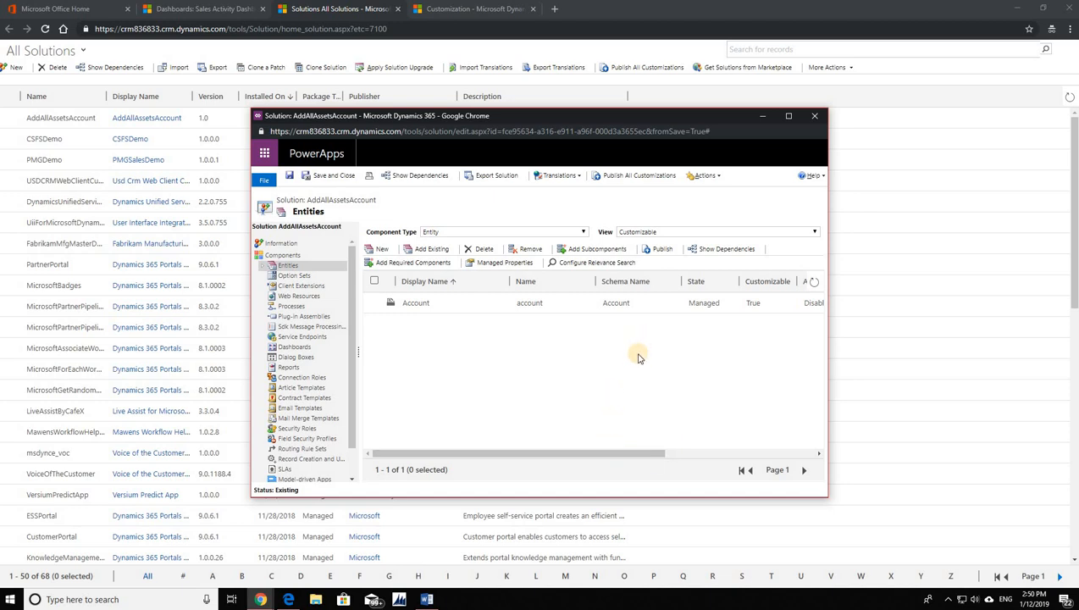
{"action": "mouse_move", "coordinate": [692, 366]}
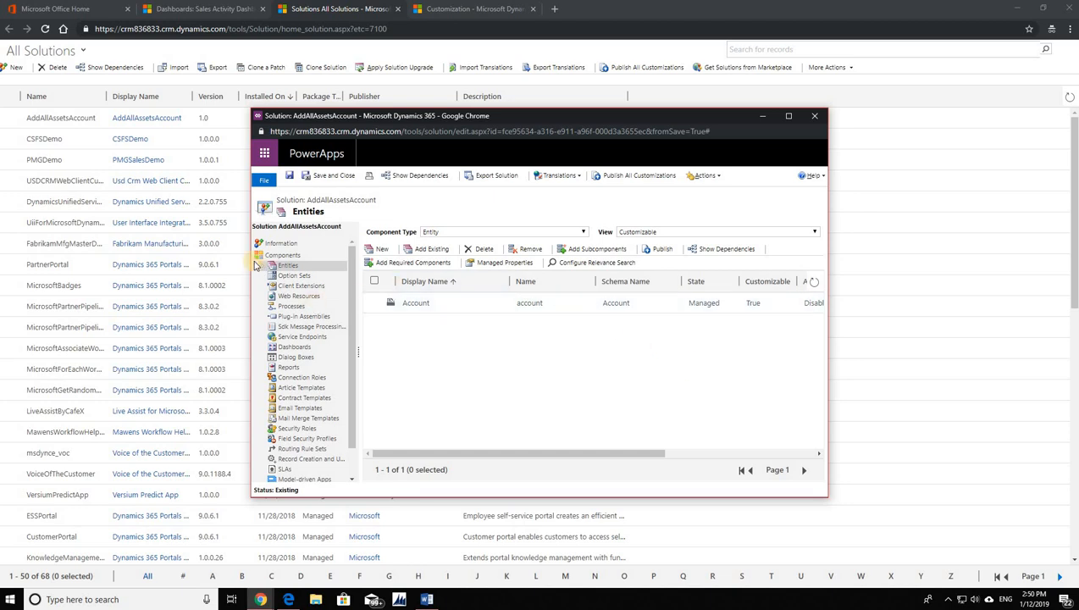
Review the Account forms in the solution, then minimize the AddAllAssetsAccount window
{"action": "left_click", "coordinate": [299, 275]}
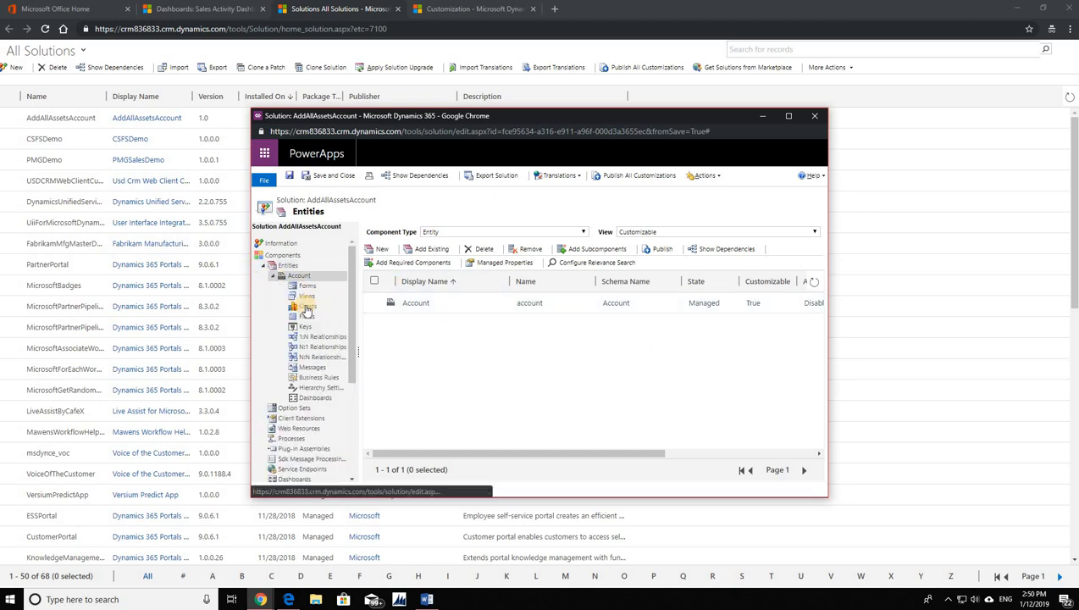
{"action": "left_click", "coordinate": [308, 284]}
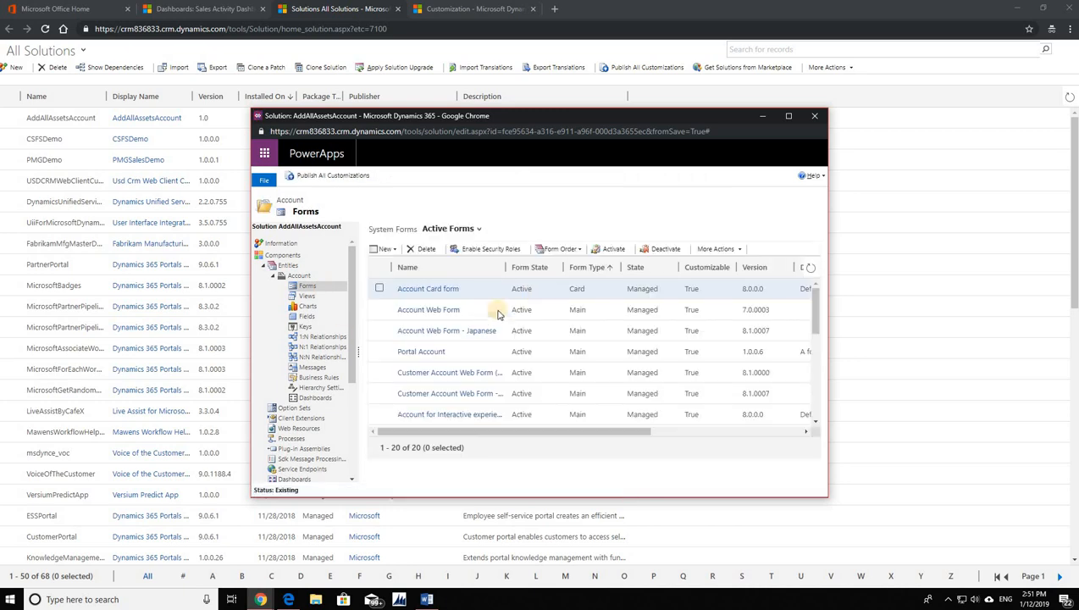
{"action": "left_click", "coordinate": [427, 308]}
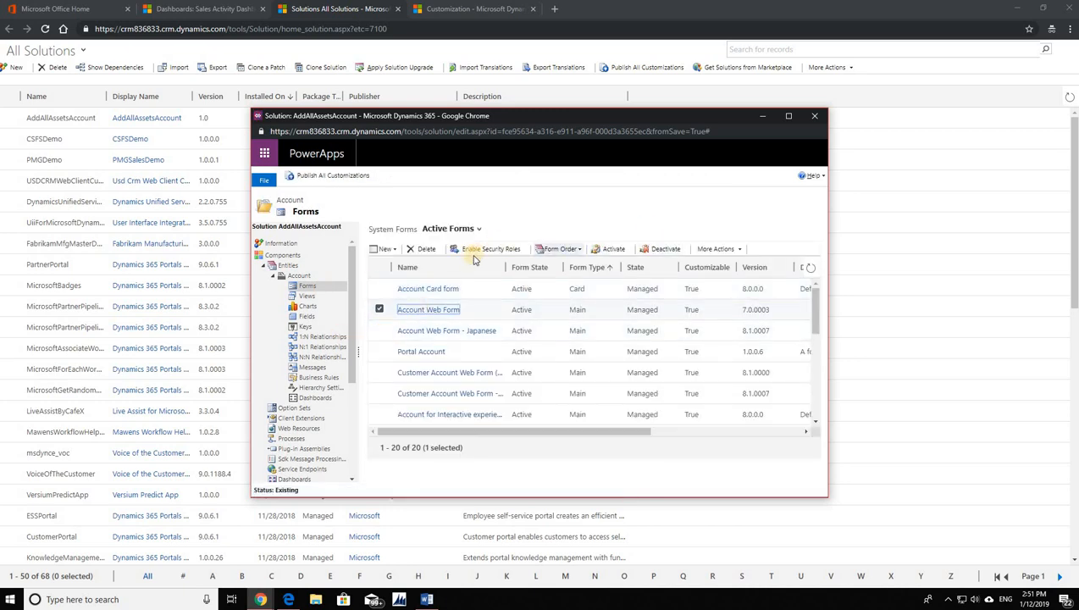
{"action": "mouse_move", "coordinate": [485, 257]}
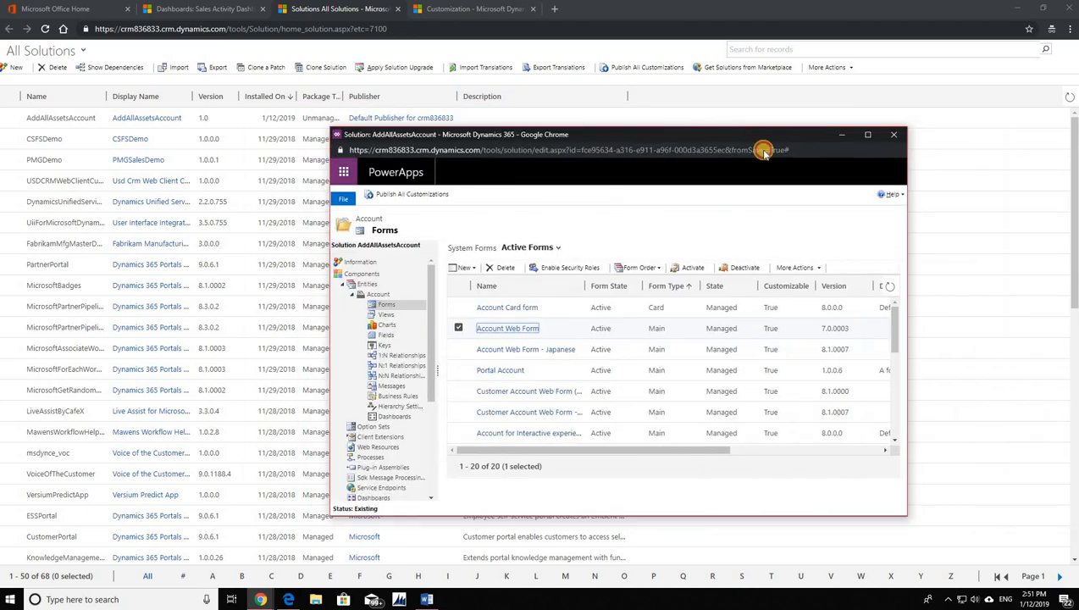
{"action": "left_click", "coordinate": [895, 136]}
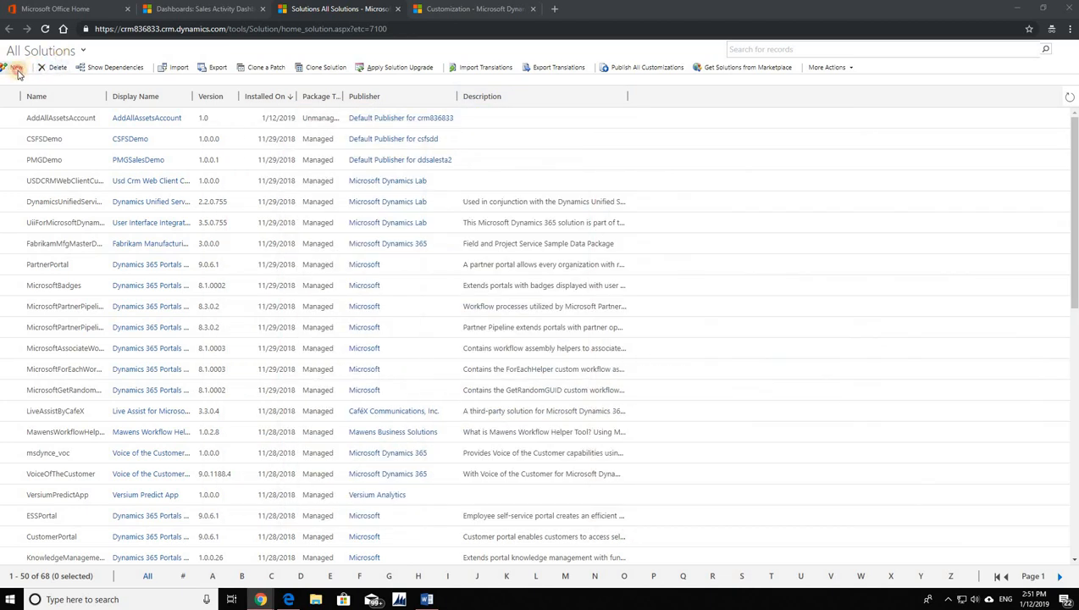
Create and save the TestAccount solution with Default Publisher and version 1.0
{"action": "left_click", "coordinate": [22, 68]}
{"action": "type", "text": "TestAccount"}
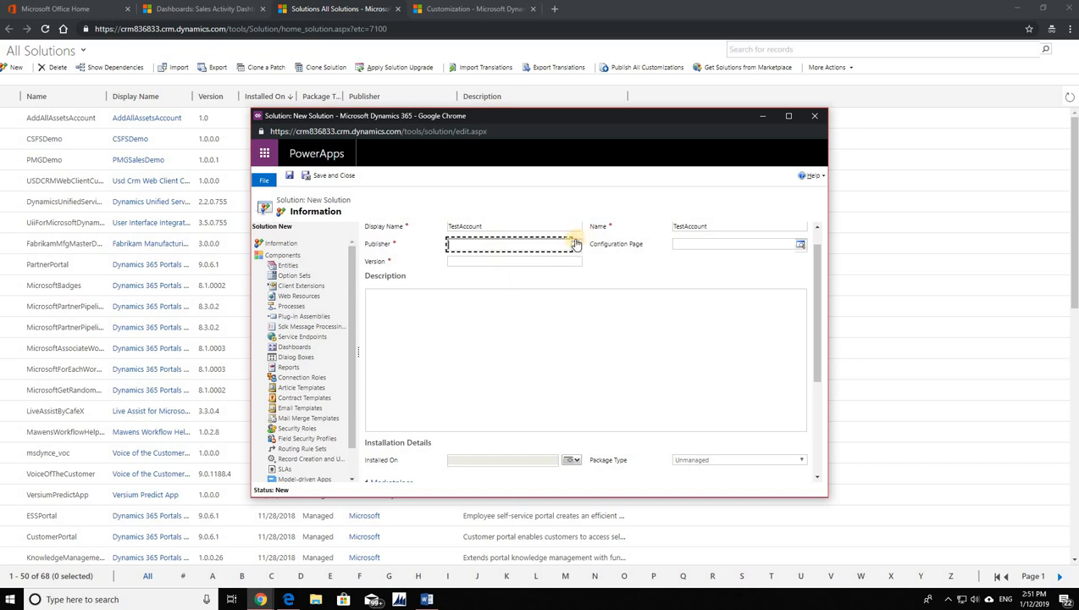
{"action": "left_click", "coordinate": [573, 244]}
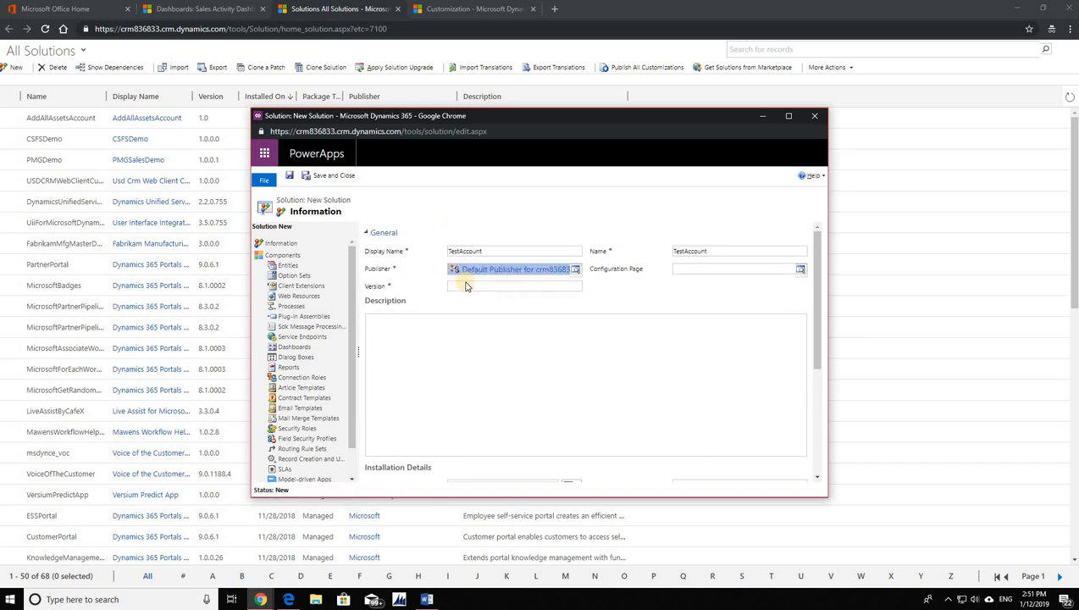
{"action": "type", "text": "1.0"}
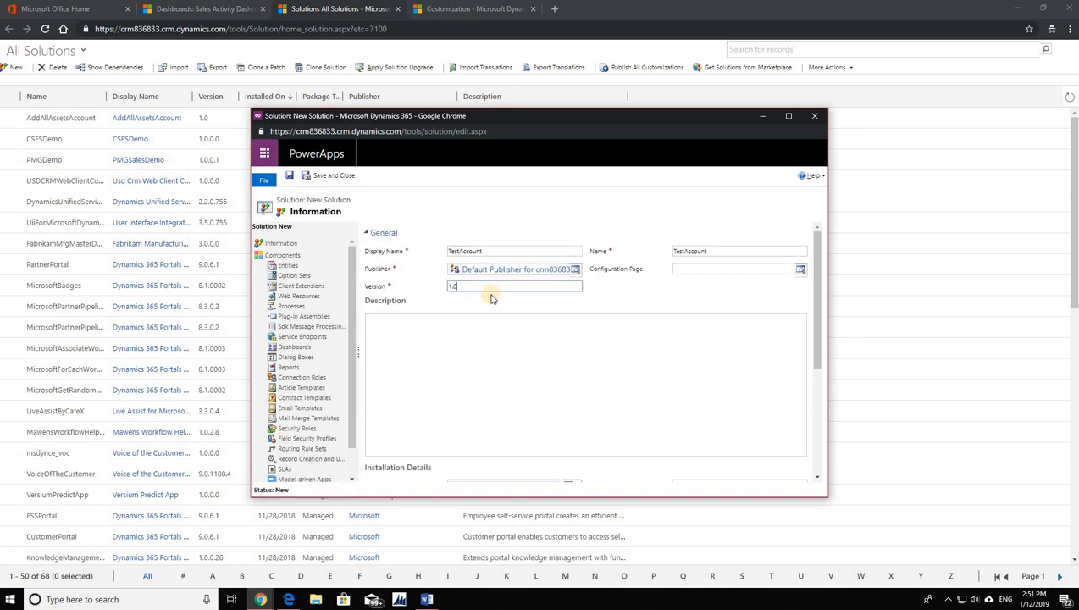
{"action": "left_click", "coordinate": [332, 175]}
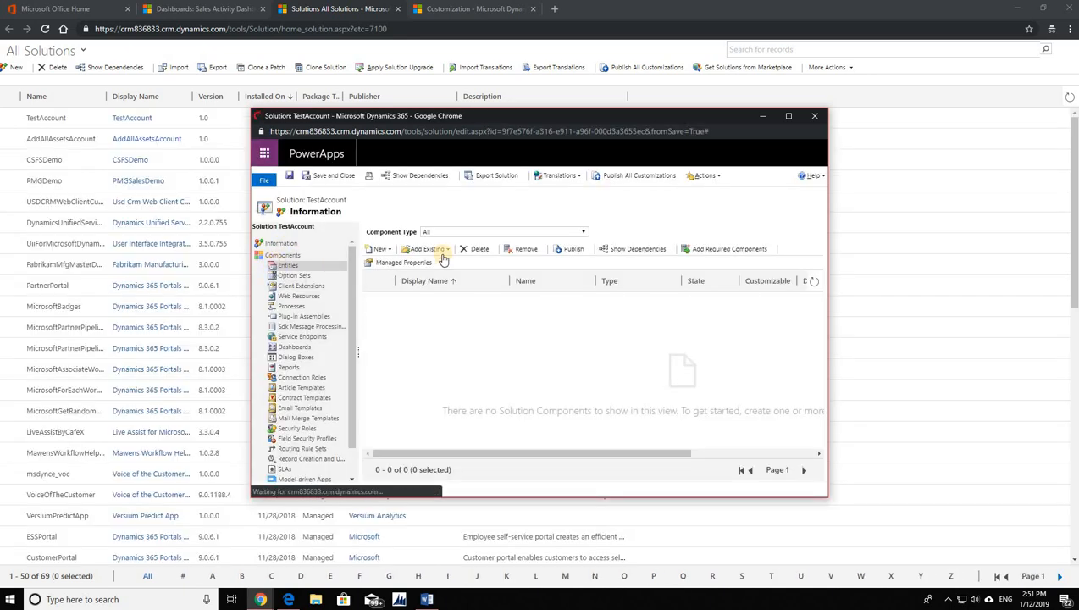
Add the existing Account entity with its Account Card form and three fields
{"action": "left_click", "coordinate": [424, 247]}
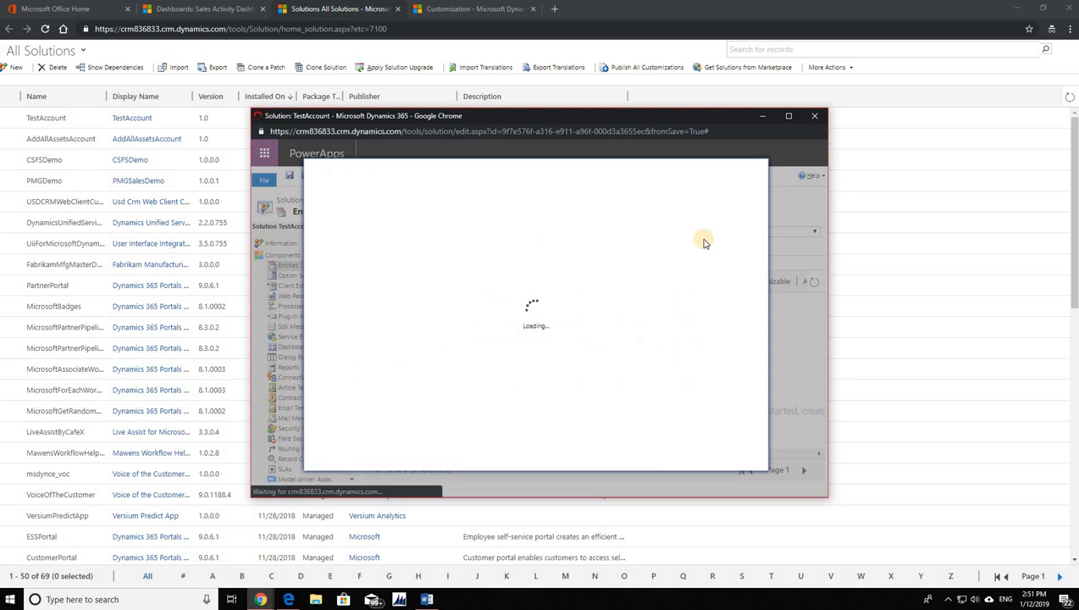
{"action": "mouse_move", "coordinate": [695, 241]}
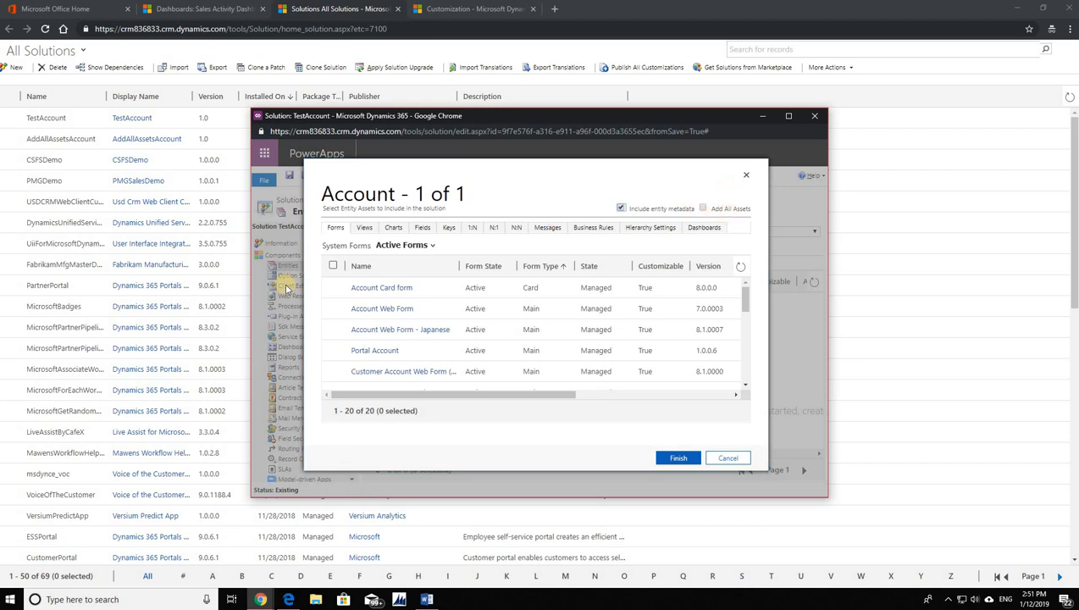
{"action": "left_click", "coordinate": [332, 288]}
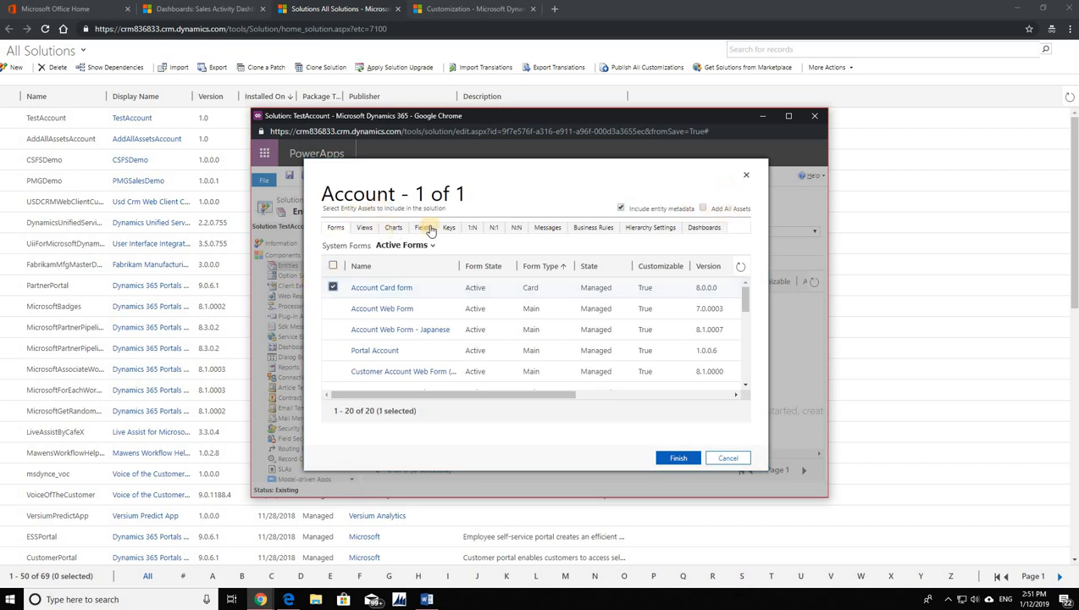
{"action": "left_click", "coordinate": [422, 228]}
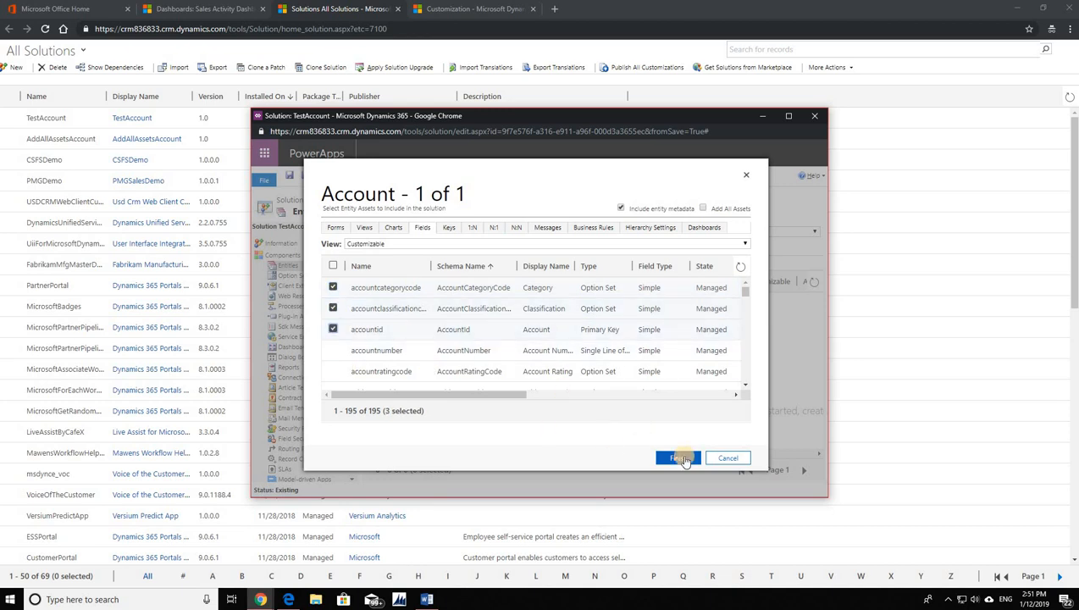
{"action": "left_click", "coordinate": [677, 458]}
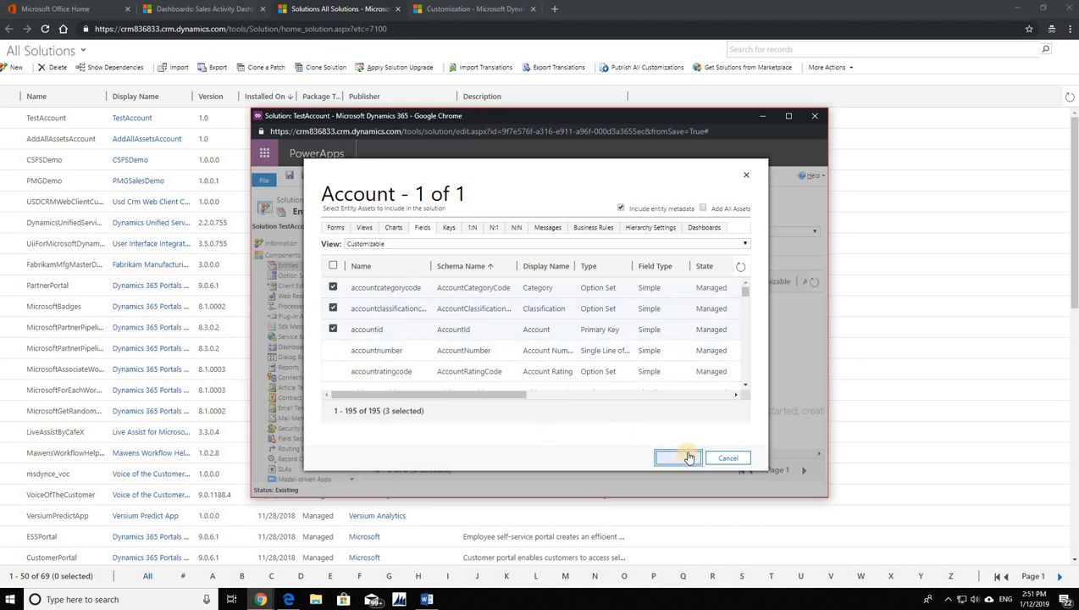
{"action": "left_click", "coordinate": [679, 458]}
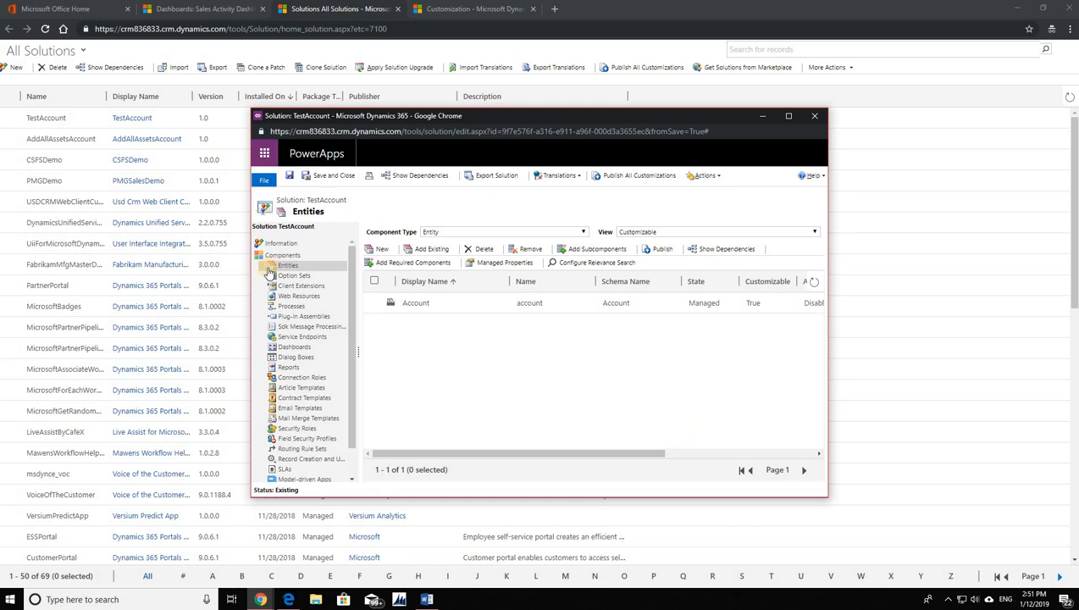
Show Account's included forms and shrink the TestAccount window beside AddAllAssetsAccount
{"action": "left_click", "coordinate": [298, 275]}
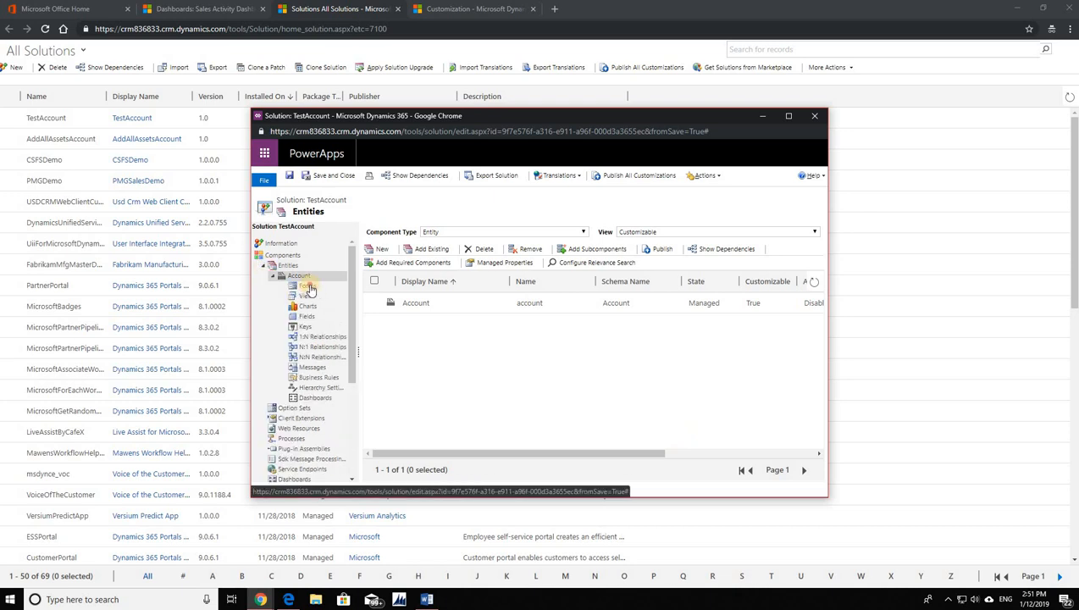
{"action": "left_click", "coordinate": [307, 285]}
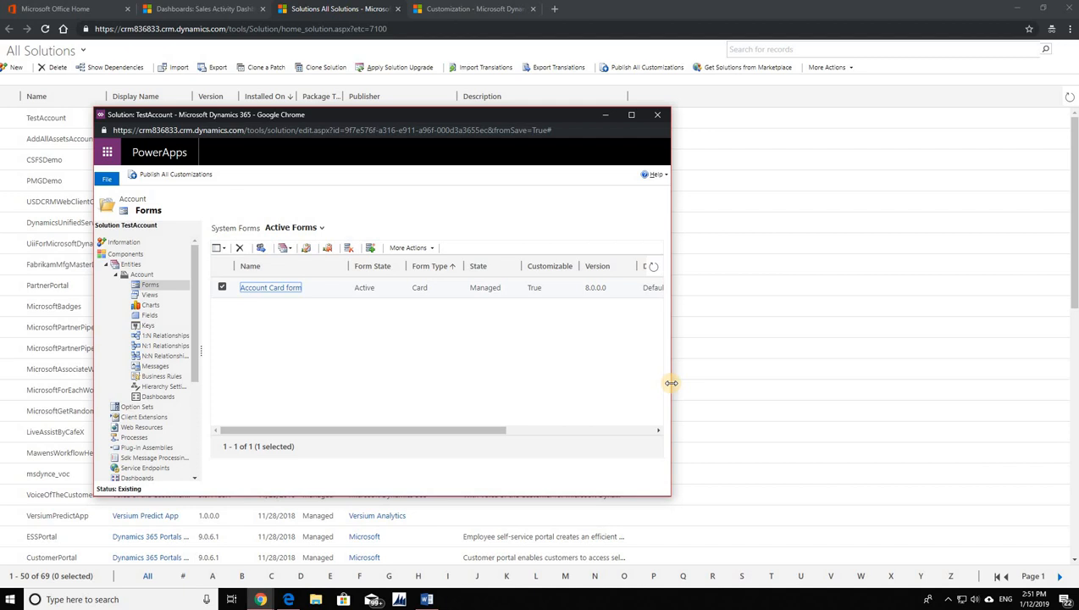
{"action": "left_click_drag", "start_coordinate": [671, 383], "coordinate": [788, 383]}
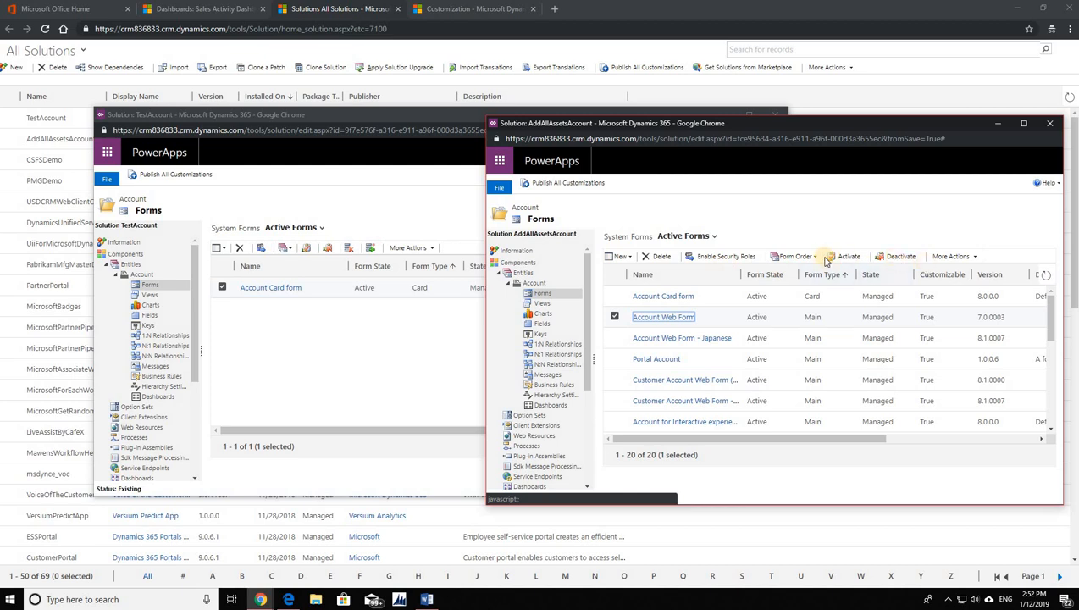
{"action": "mouse_move", "coordinate": [349, 248]}
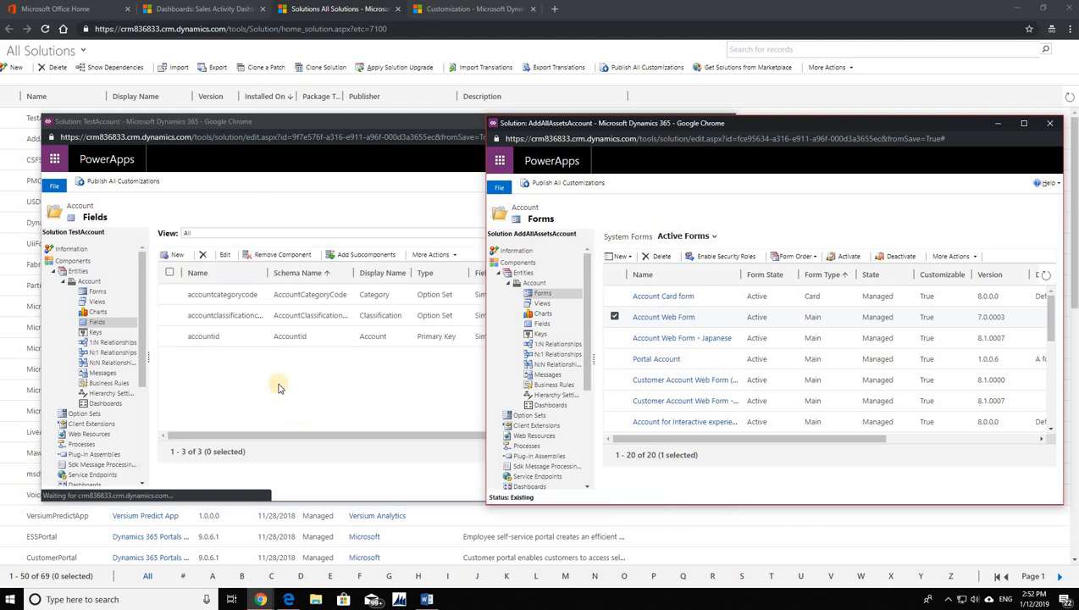
Create a whole-number Account field named Age2 and save and close it
{"action": "left_click", "coordinate": [176, 254]}
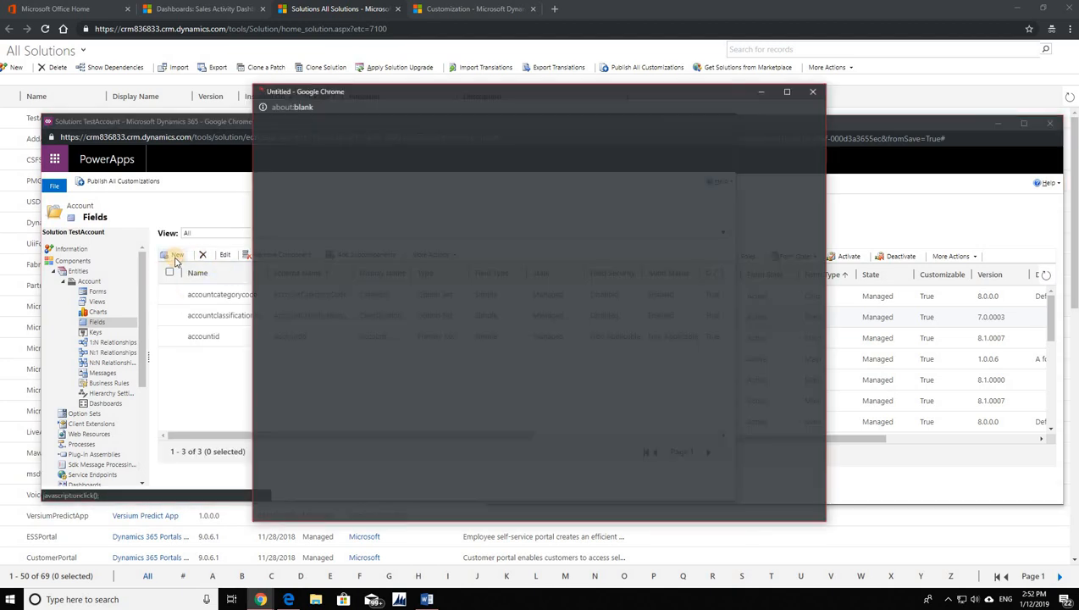
{"action": "left_click", "coordinate": [177, 255]}
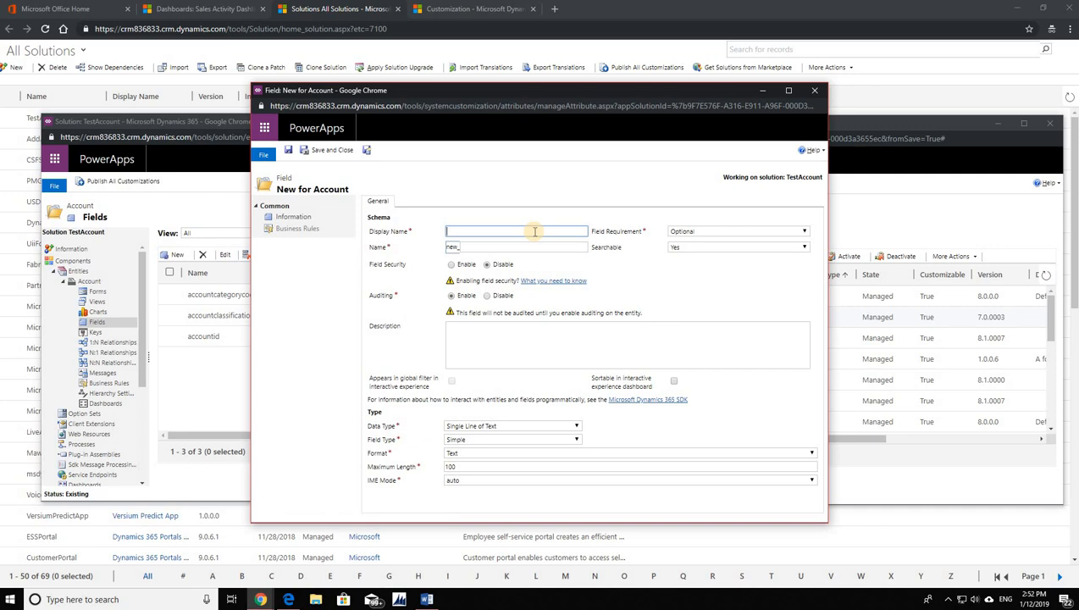
{"action": "type", "text": "Age2"}
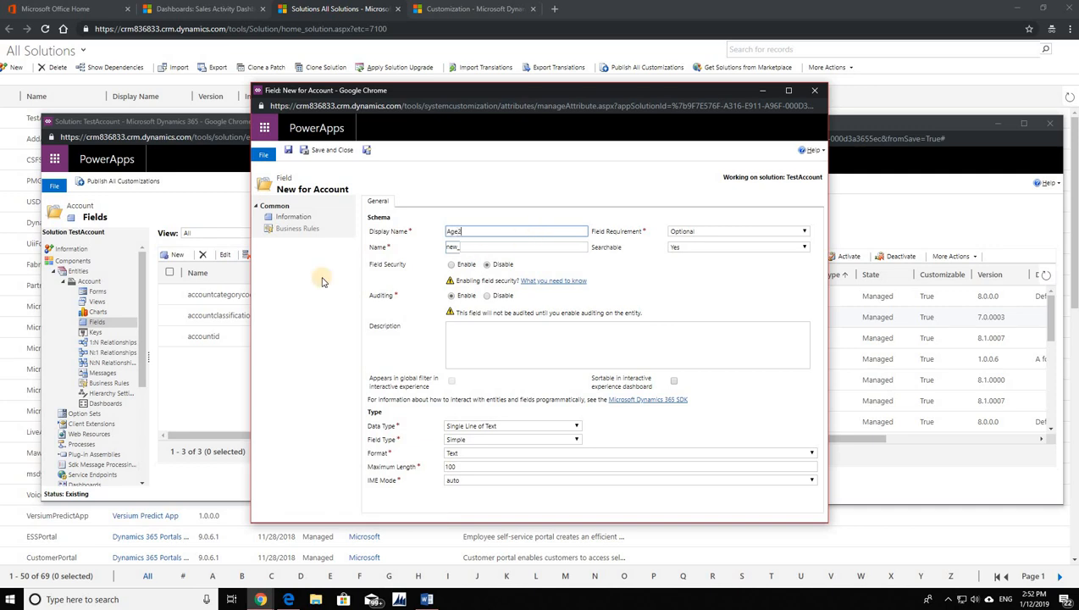
{"action": "left_click", "coordinate": [512, 425]}
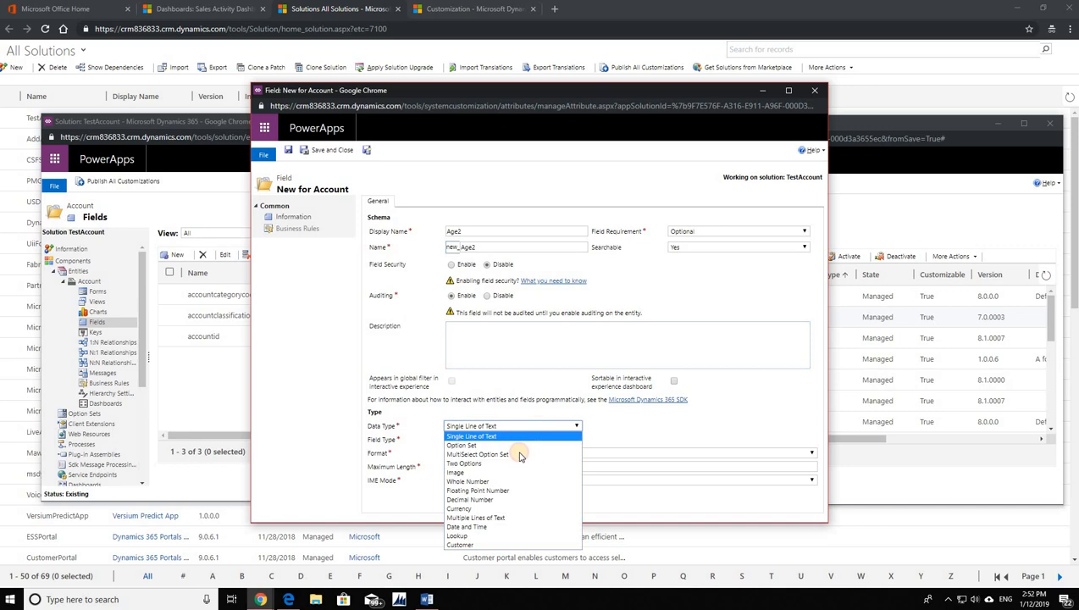
{"action": "mouse_move", "coordinate": [478, 518]}
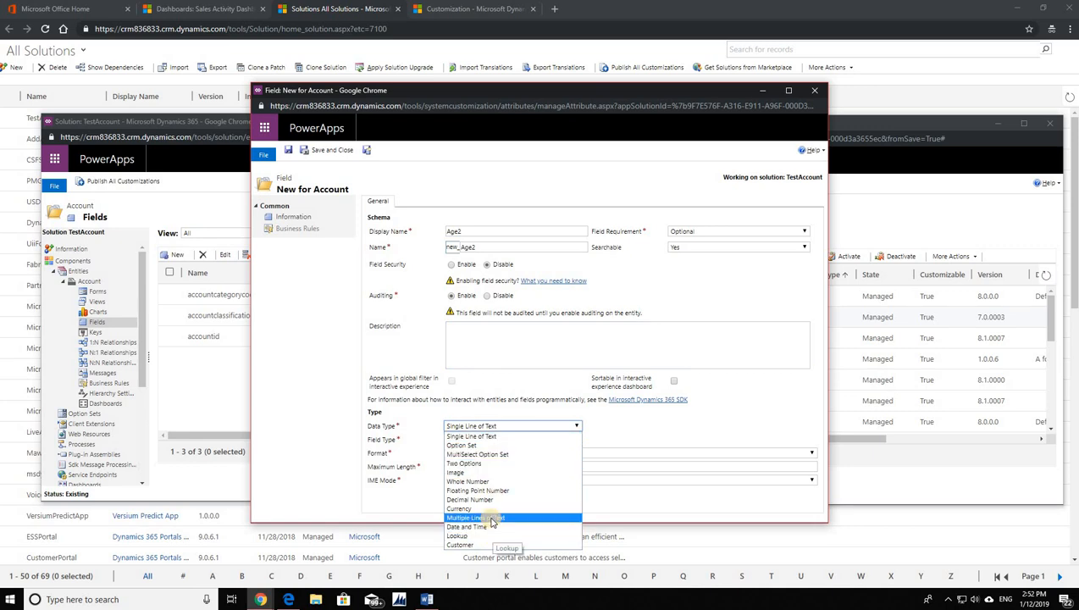
{"action": "left_click", "coordinate": [464, 479]}
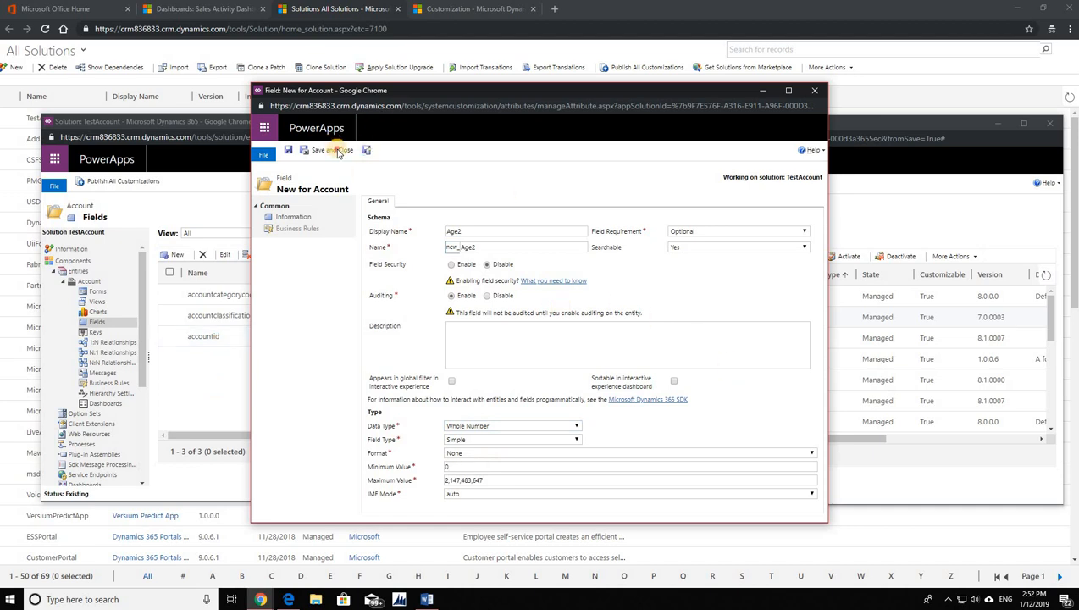
{"action": "left_click", "coordinate": [329, 149]}
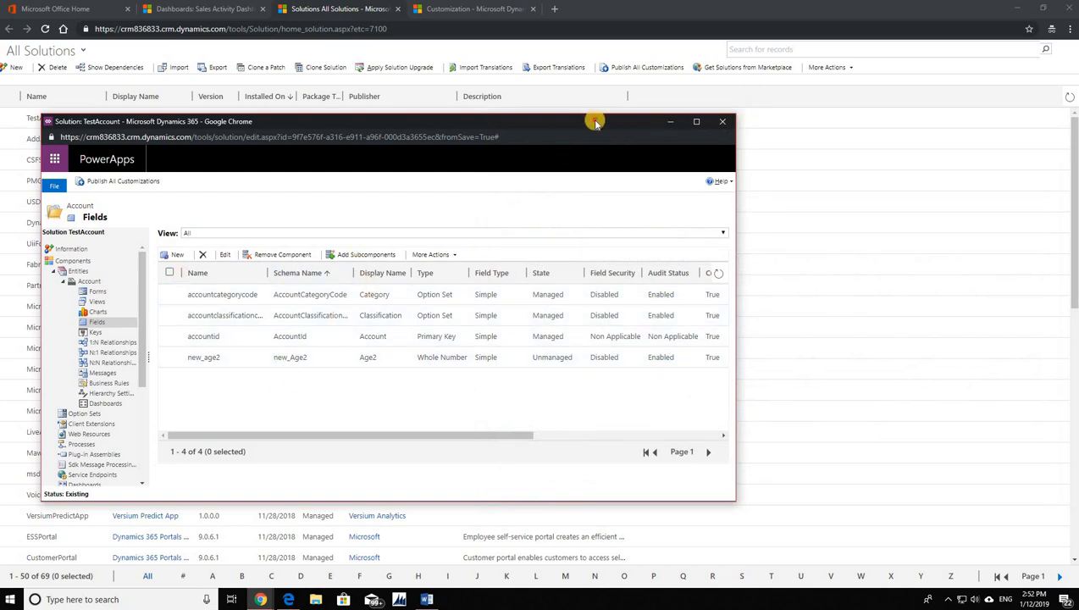
Reopen AddAllAssetsAccount and expand Account's fields
{"action": "left_click", "coordinate": [722, 122]}
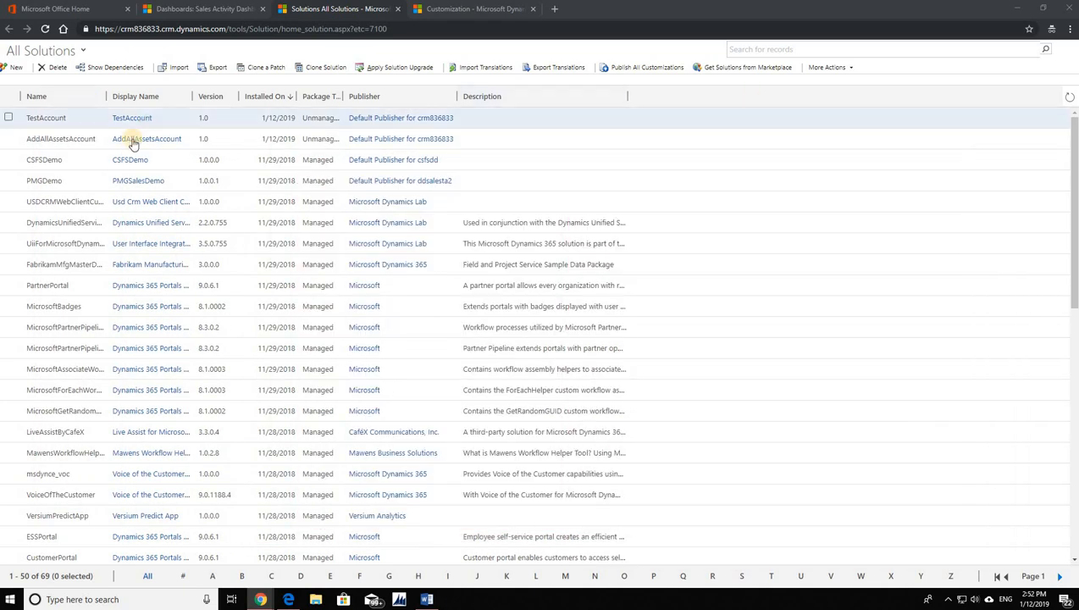
{"action": "double_click", "coordinate": [146, 139]}
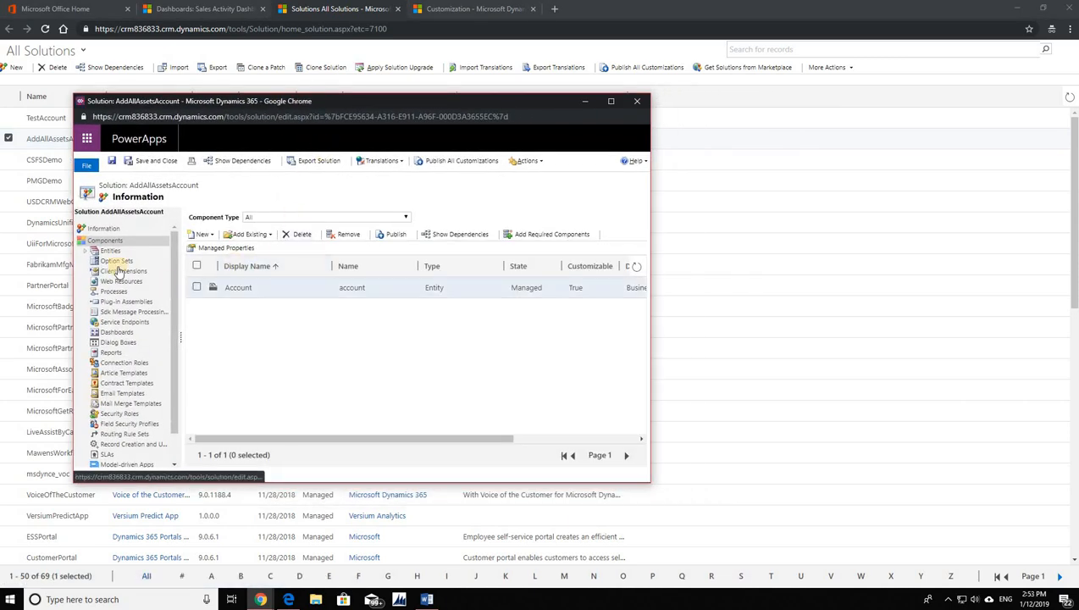
{"action": "left_click", "coordinate": [111, 250]}
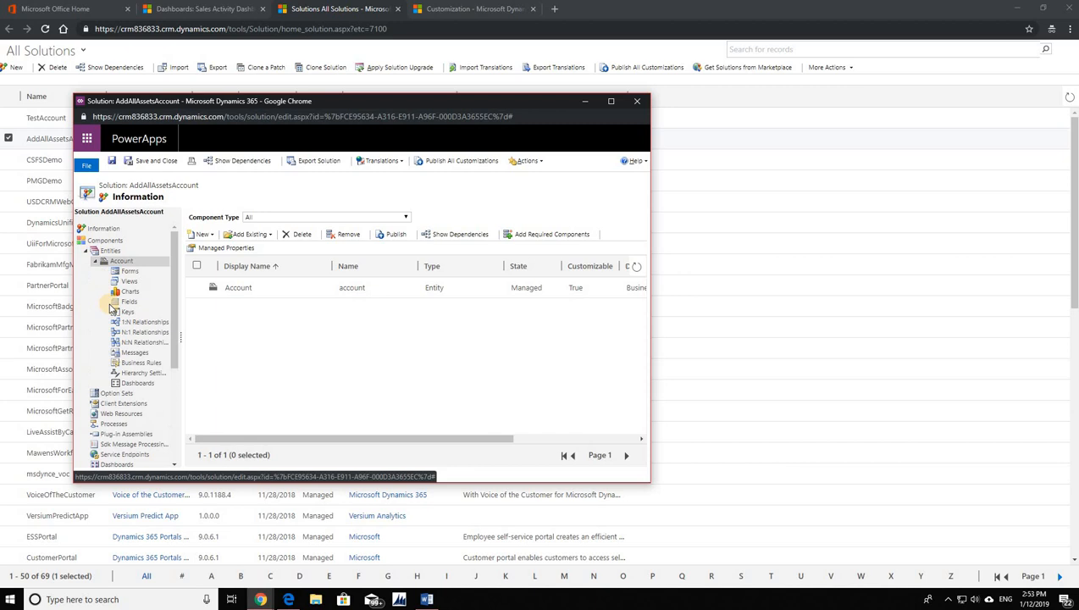
{"action": "left_click", "coordinate": [128, 301]}
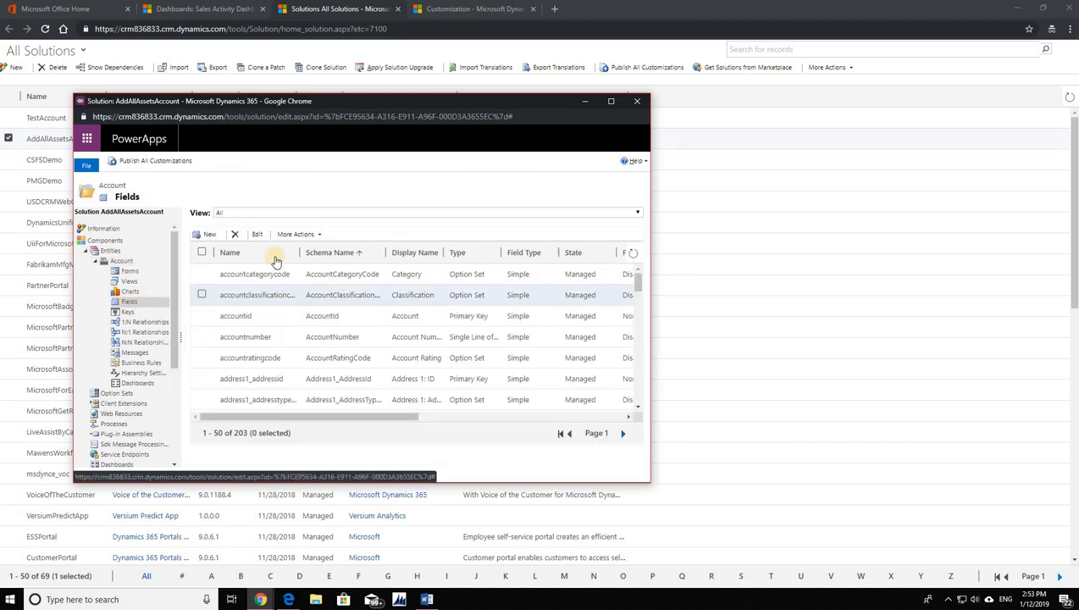
Switch to the Customizable view, sort by Display Name, and go to page 2 showing Age2
{"action": "left_click", "coordinate": [633, 213]}
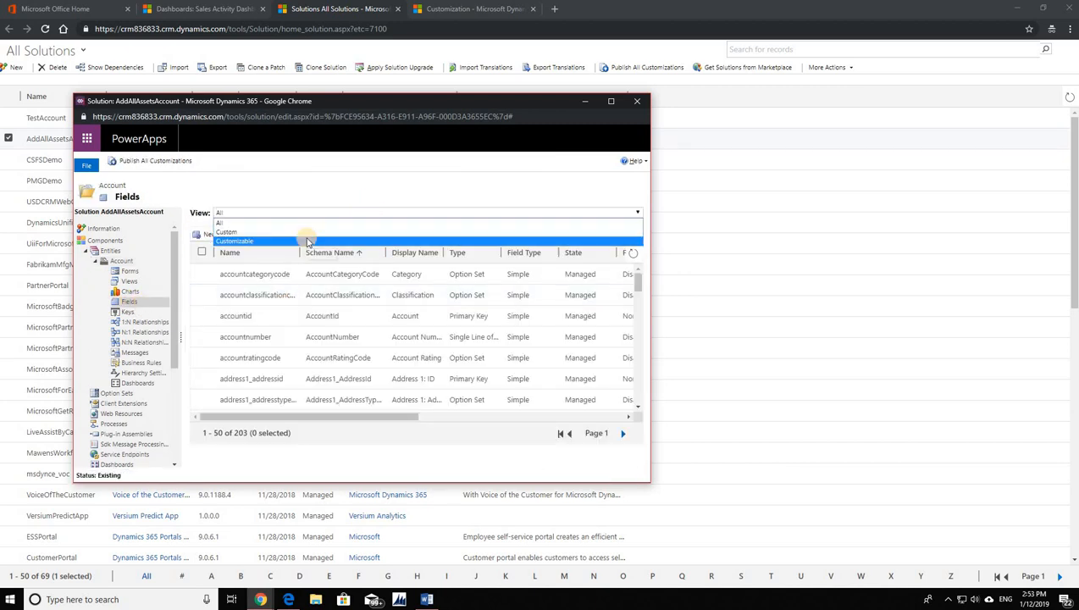
{"action": "left_click", "coordinate": [234, 241]}
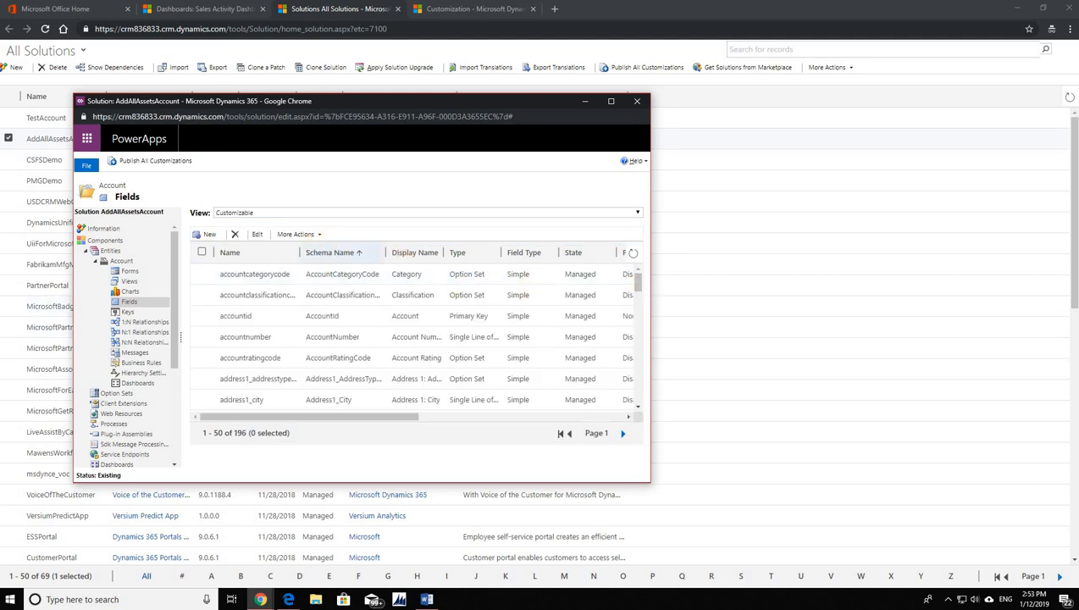
{"action": "scroll", "scroll_direction": "down", "scroll_amount": 3}
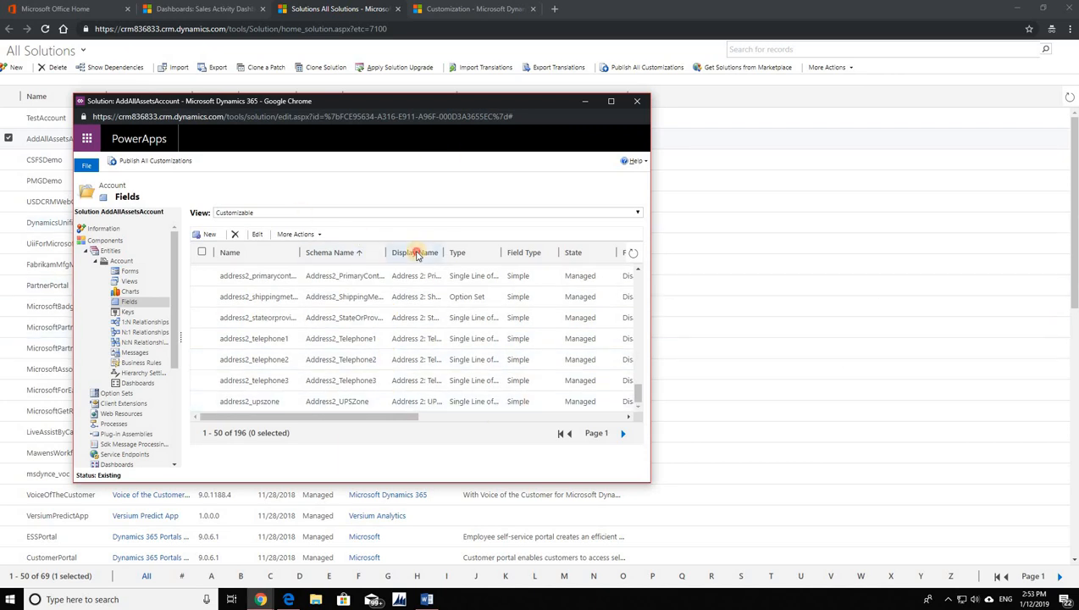
{"action": "left_click", "coordinate": [415, 251]}
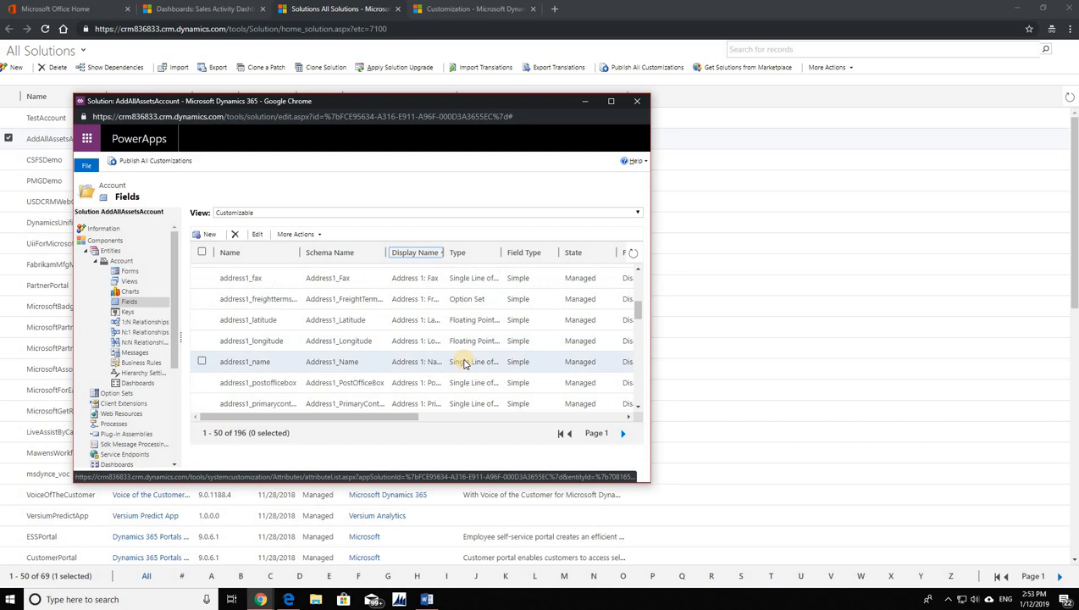
{"action": "scroll", "scroll_direction": "down", "scroll_amount": 3}
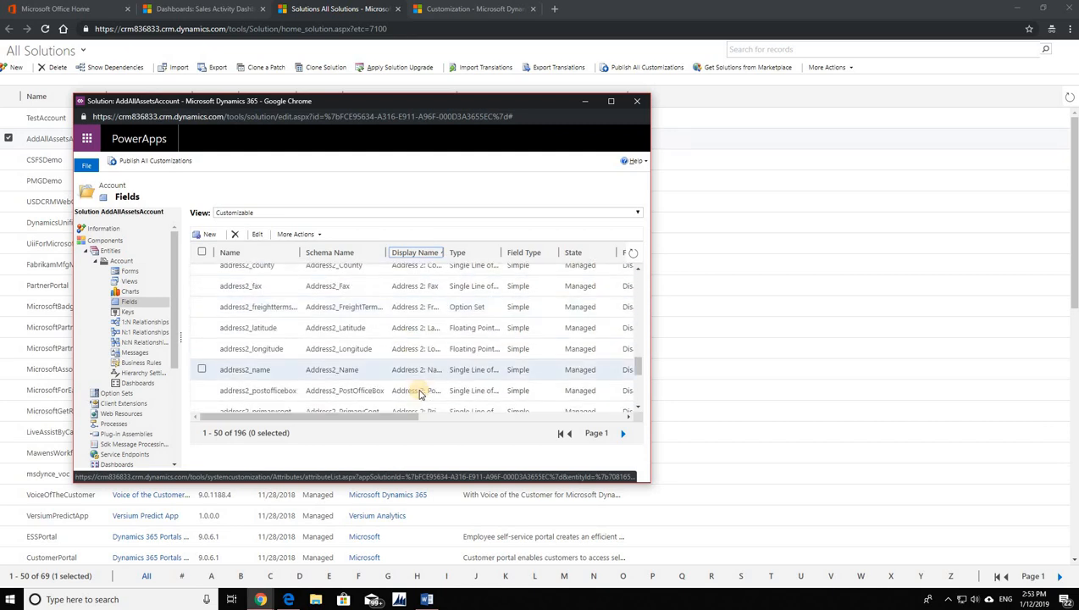
{"action": "left_click", "coordinate": [621, 434]}
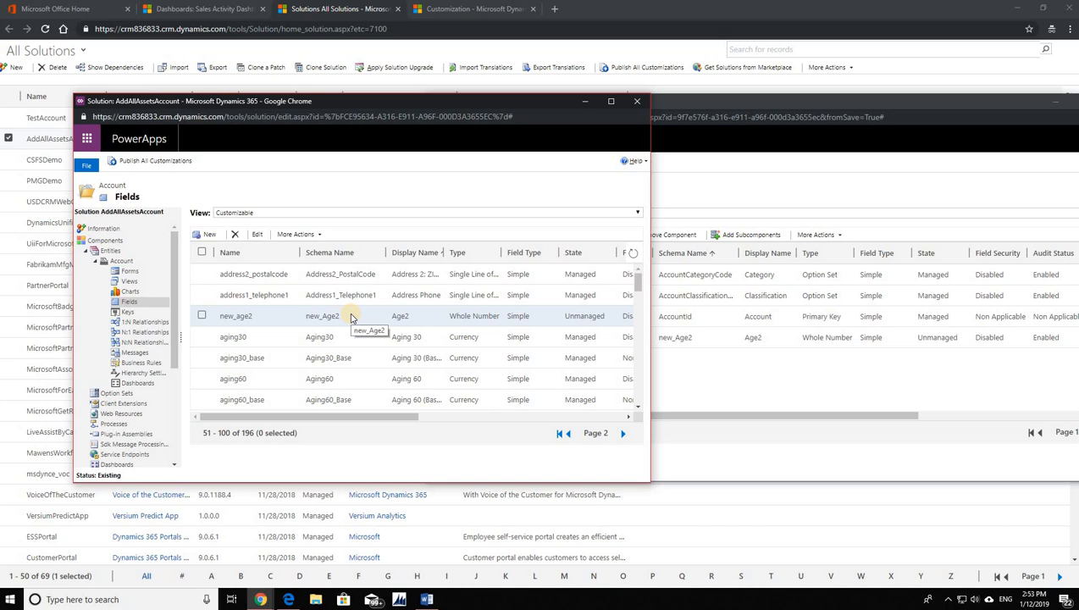
{"action": "mouse_move", "coordinate": [562, 366]}
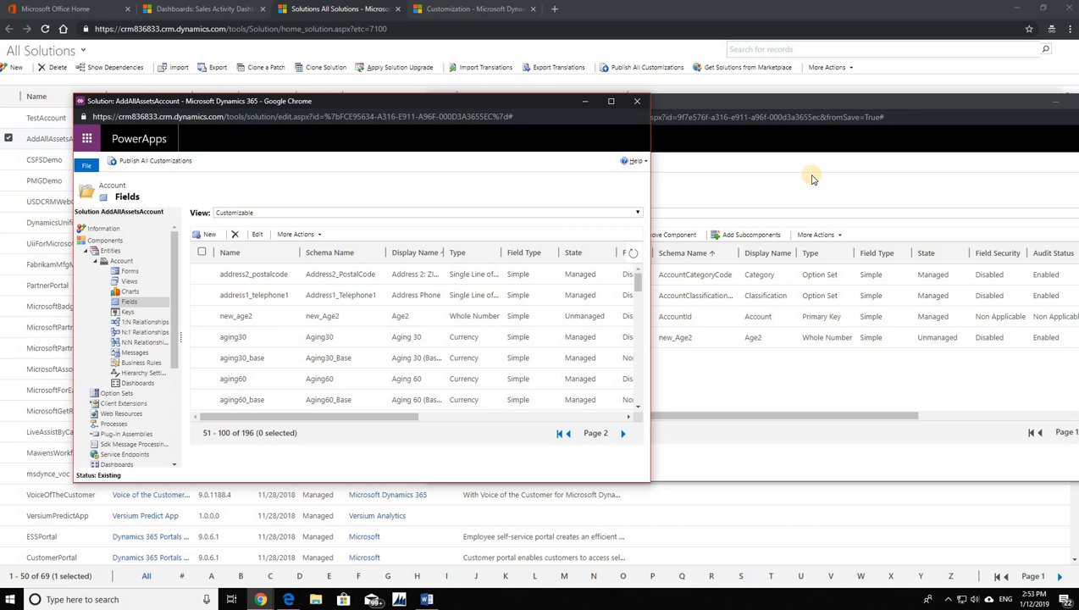
{"action": "mouse_move", "coordinate": [831, 182]}
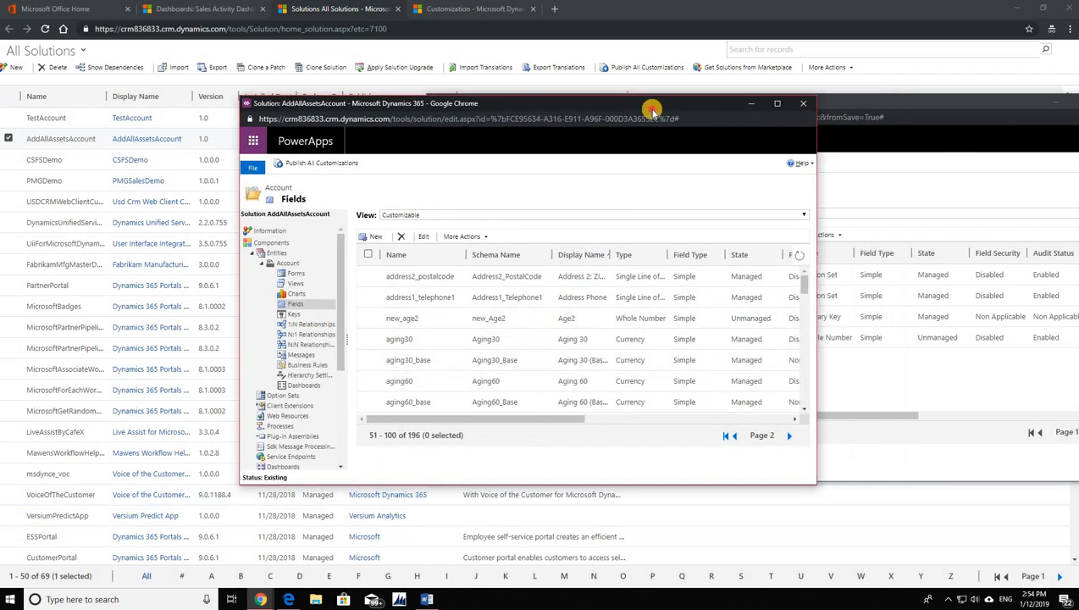
{"action": "left_click_drag", "start_coordinate": [652, 103], "coordinate": [650, 105]}
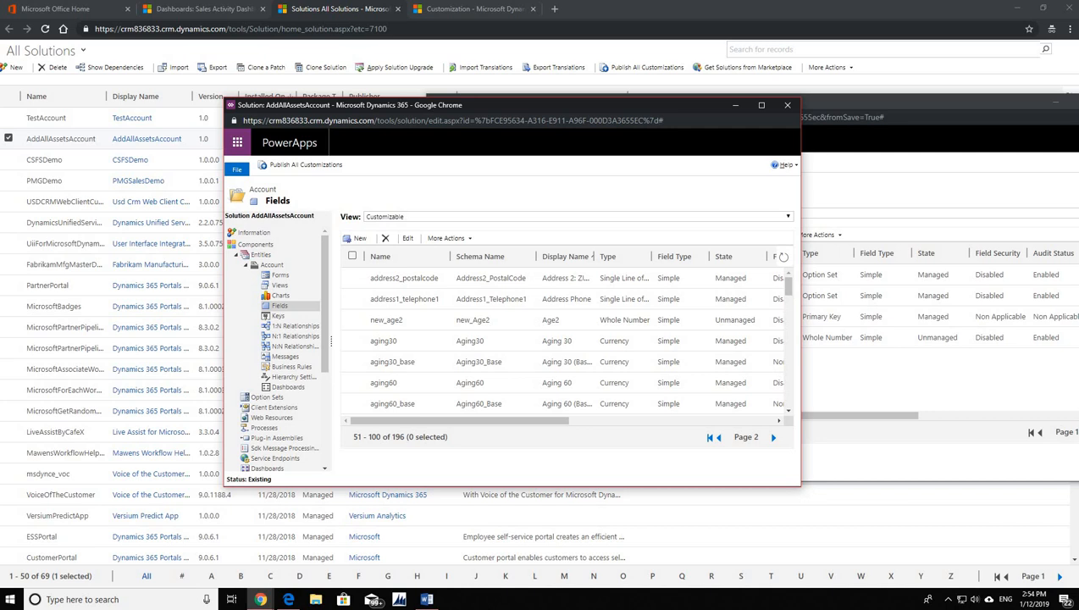
{"action": "mouse_move", "coordinate": [702, 108]}
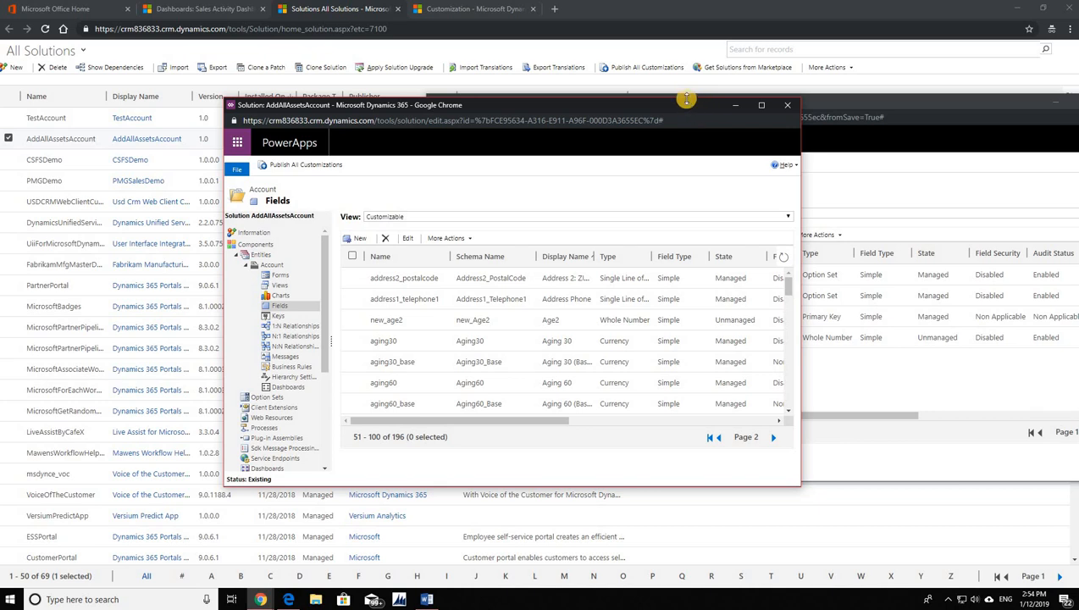
{"action": "mouse_move", "coordinate": [695, 105]}
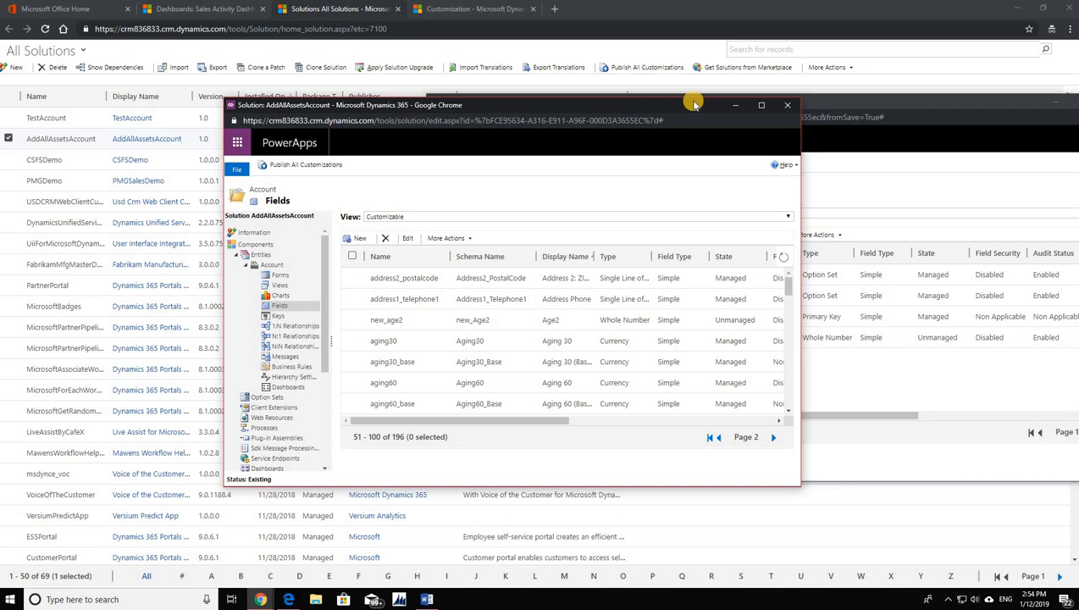
{"action": "mouse_move", "coordinate": [738, 200]}
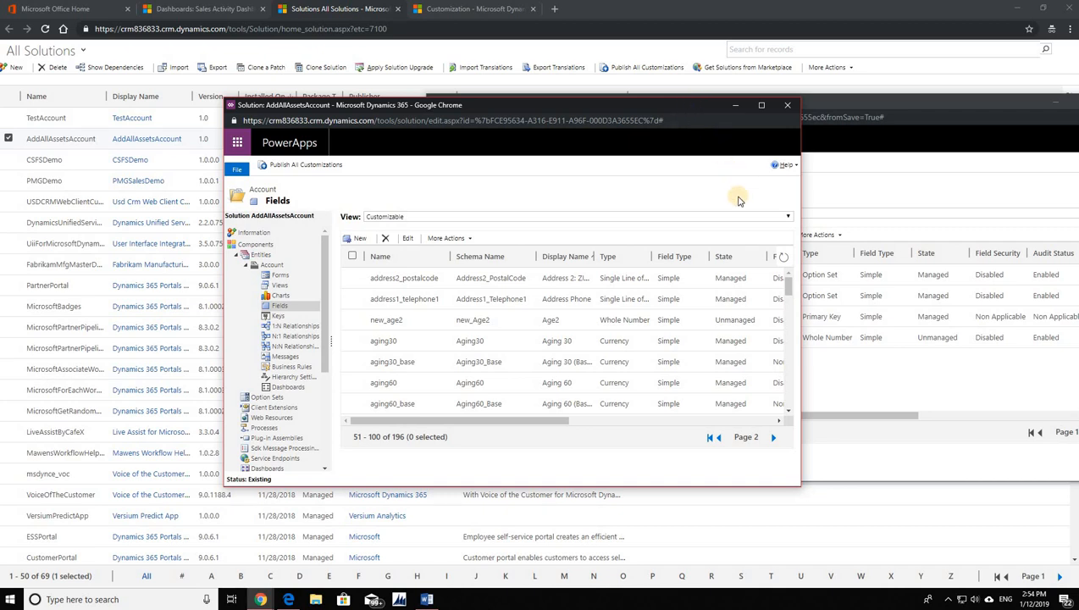
{"action": "mouse_move", "coordinate": [739, 195]}
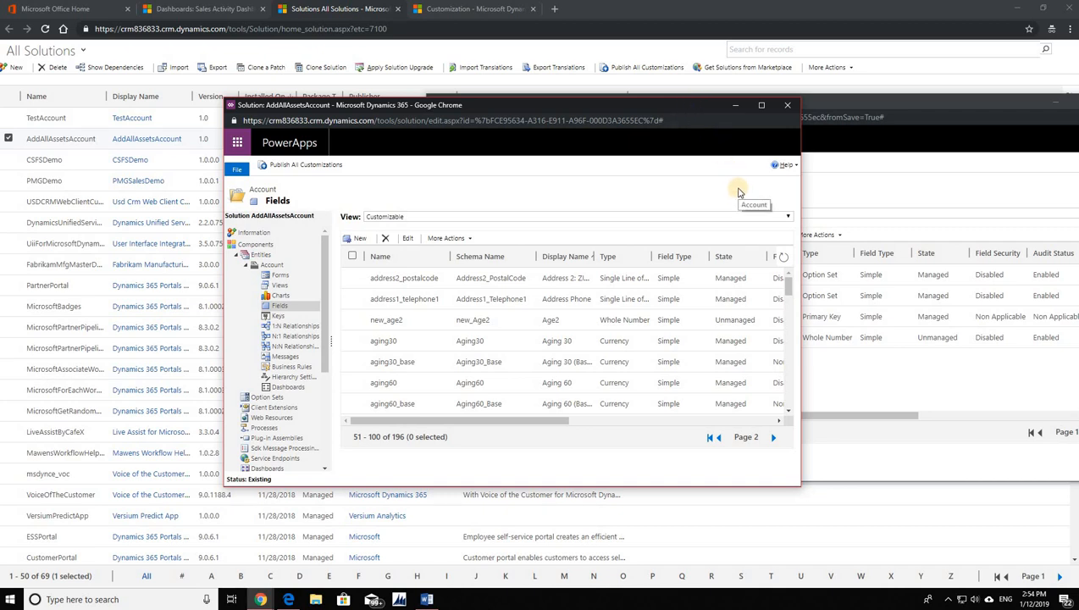
{"action": "mouse_move", "coordinate": [755, 203]}
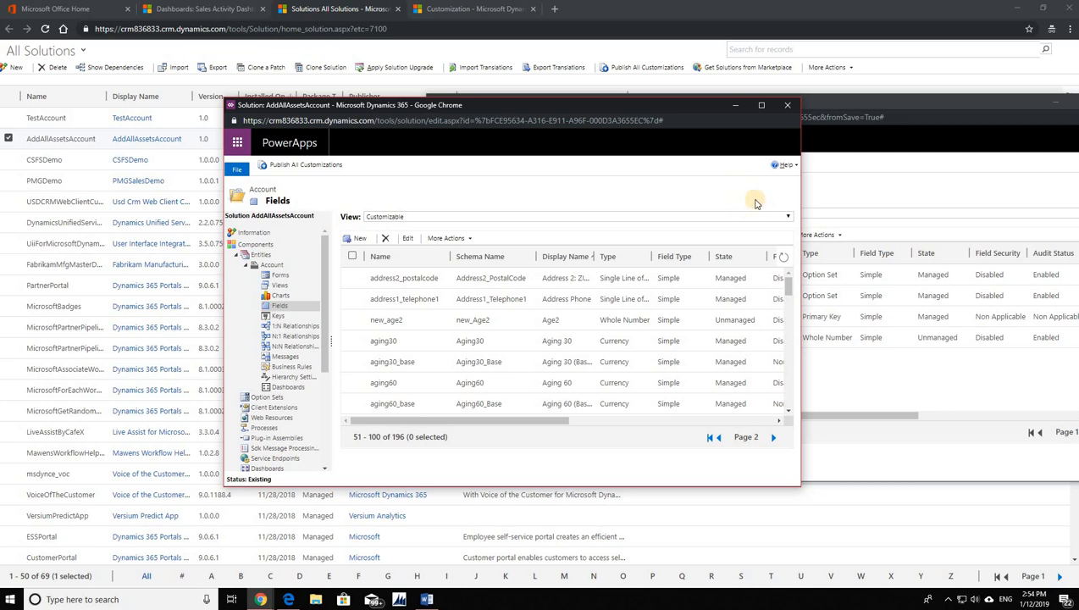
{"action": "mouse_move", "coordinate": [764, 190]}
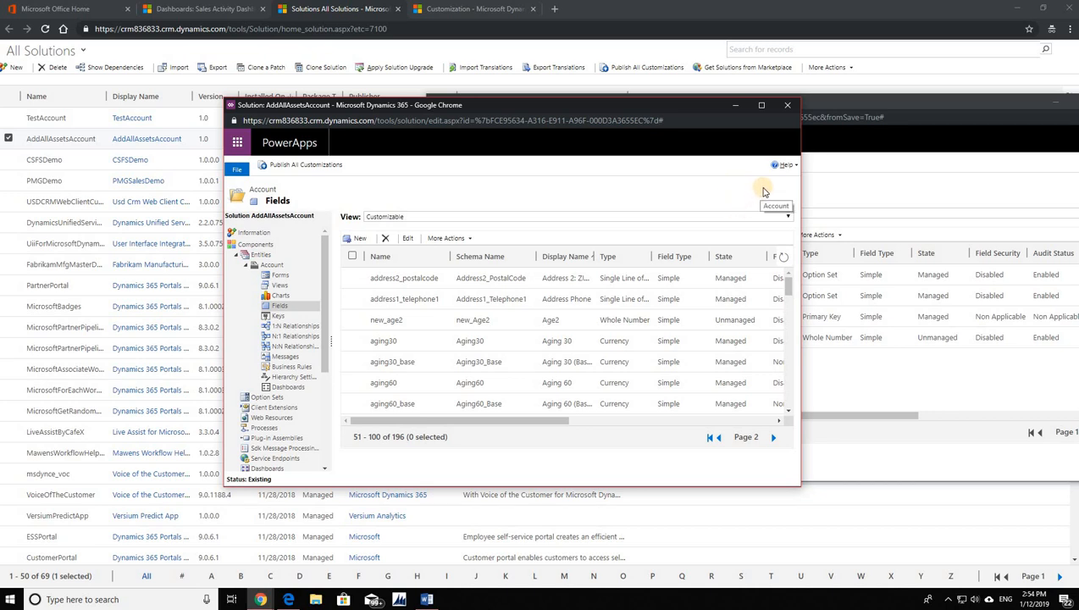
{"action": "mouse_move", "coordinate": [764, 191]}
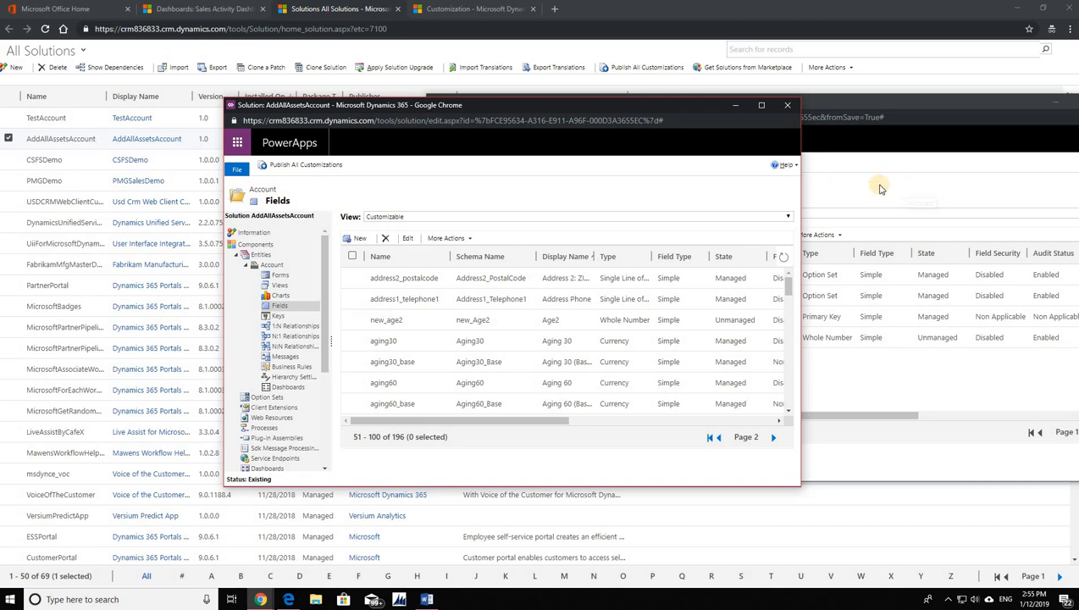
{"action": "mouse_move", "coordinate": [718, 342]}
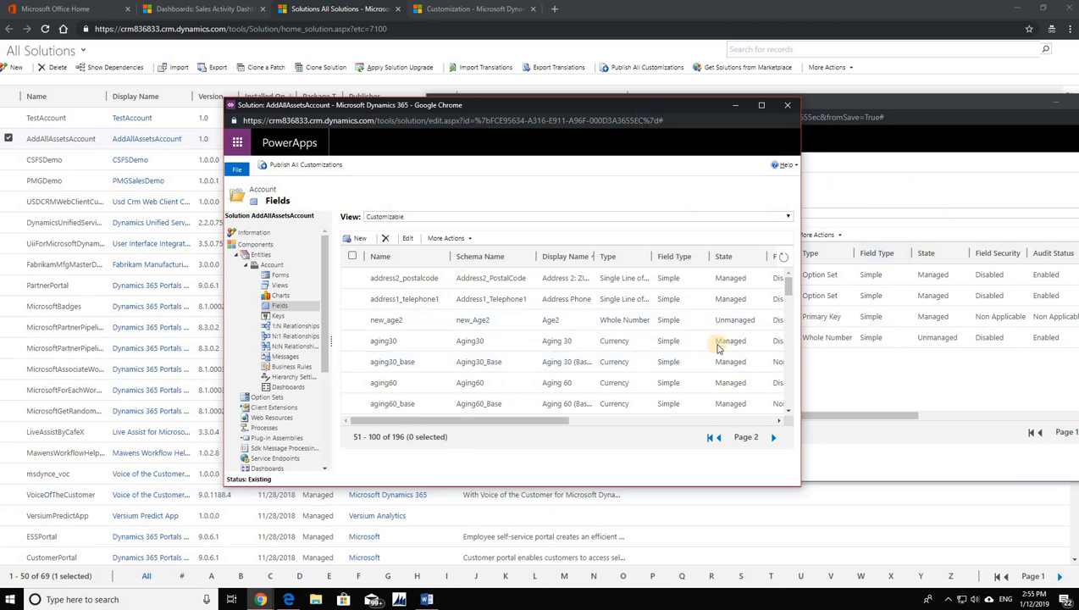
{"action": "mouse_move", "coordinate": [388, 468]}
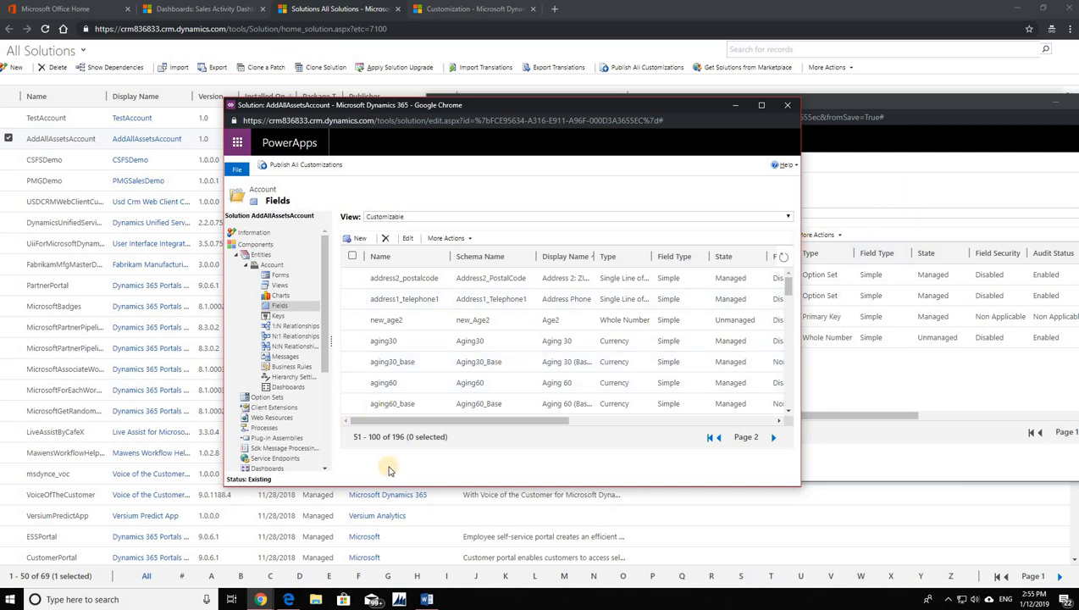